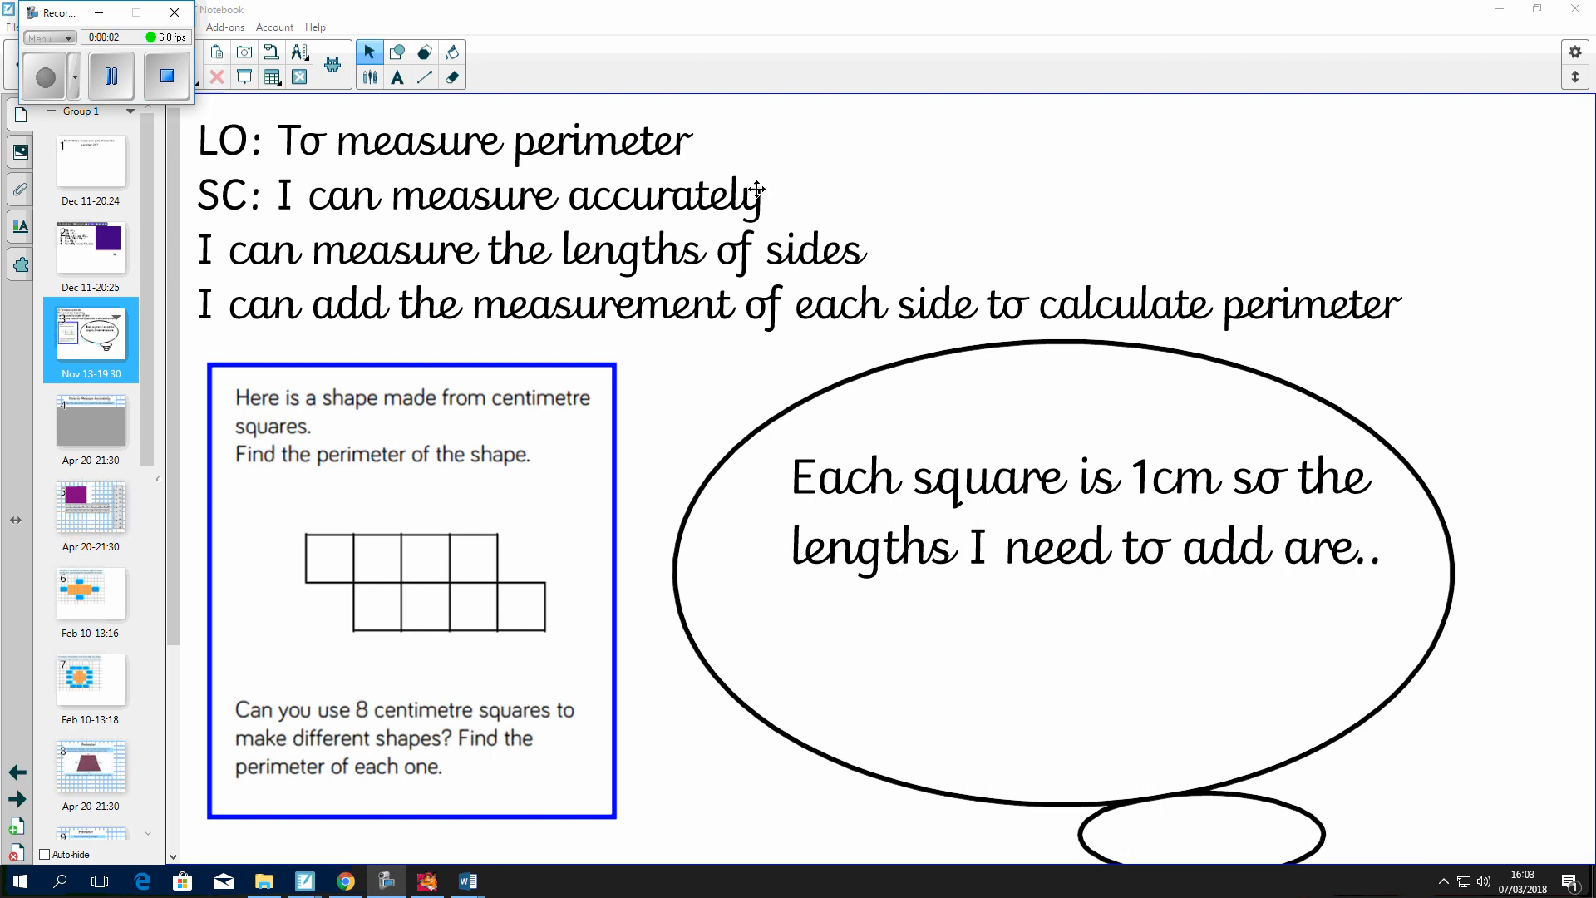
mouse_move(763, 188)
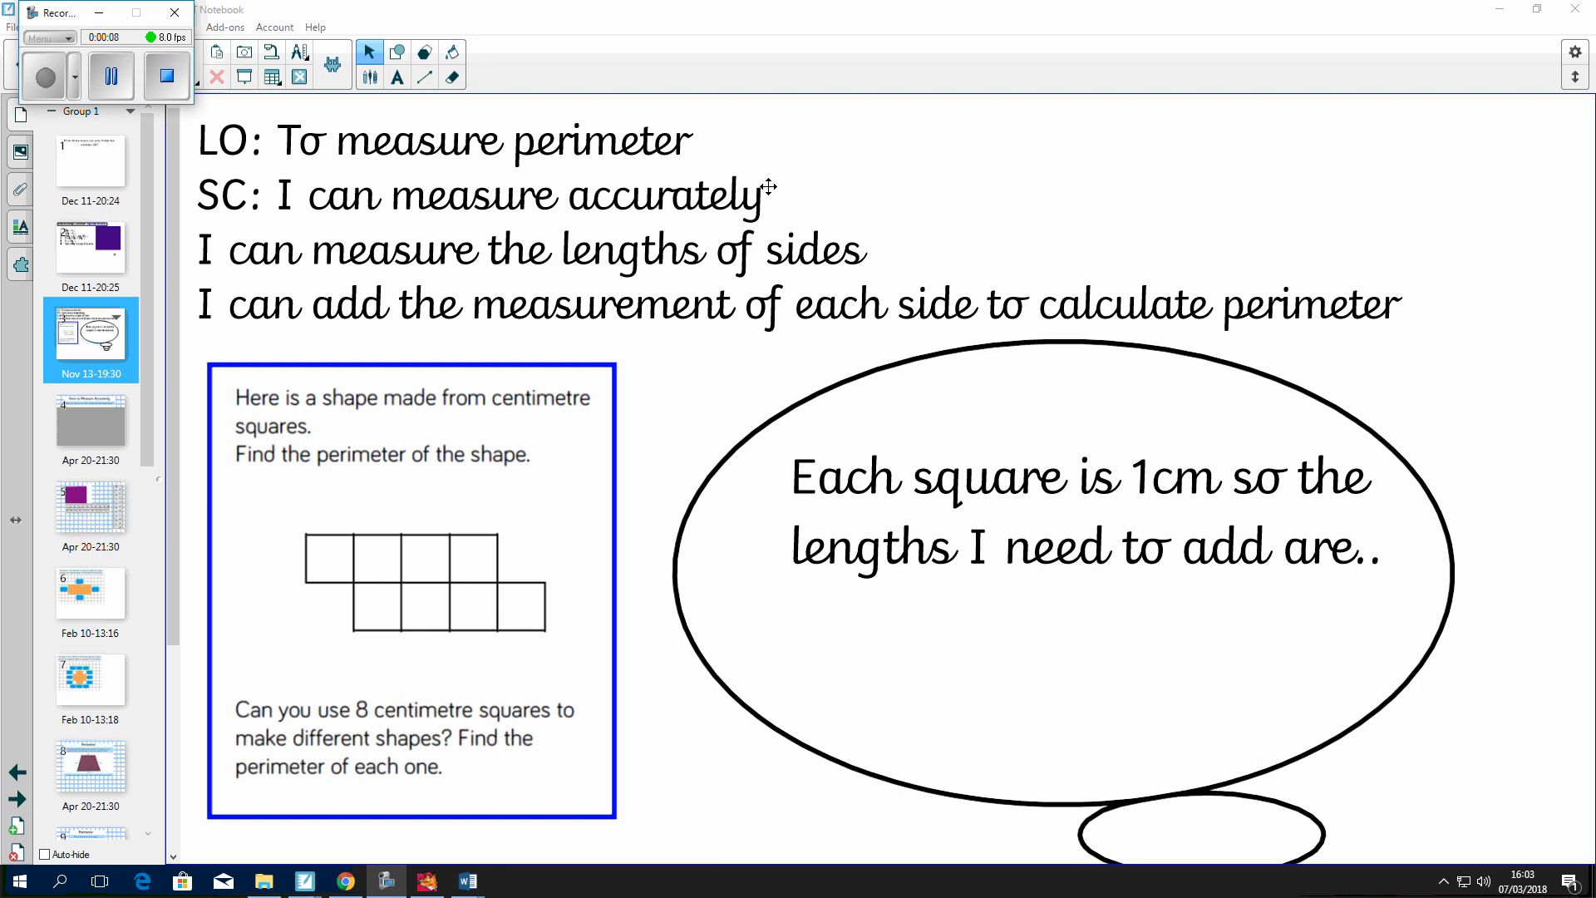
mouse_move(279, 329)
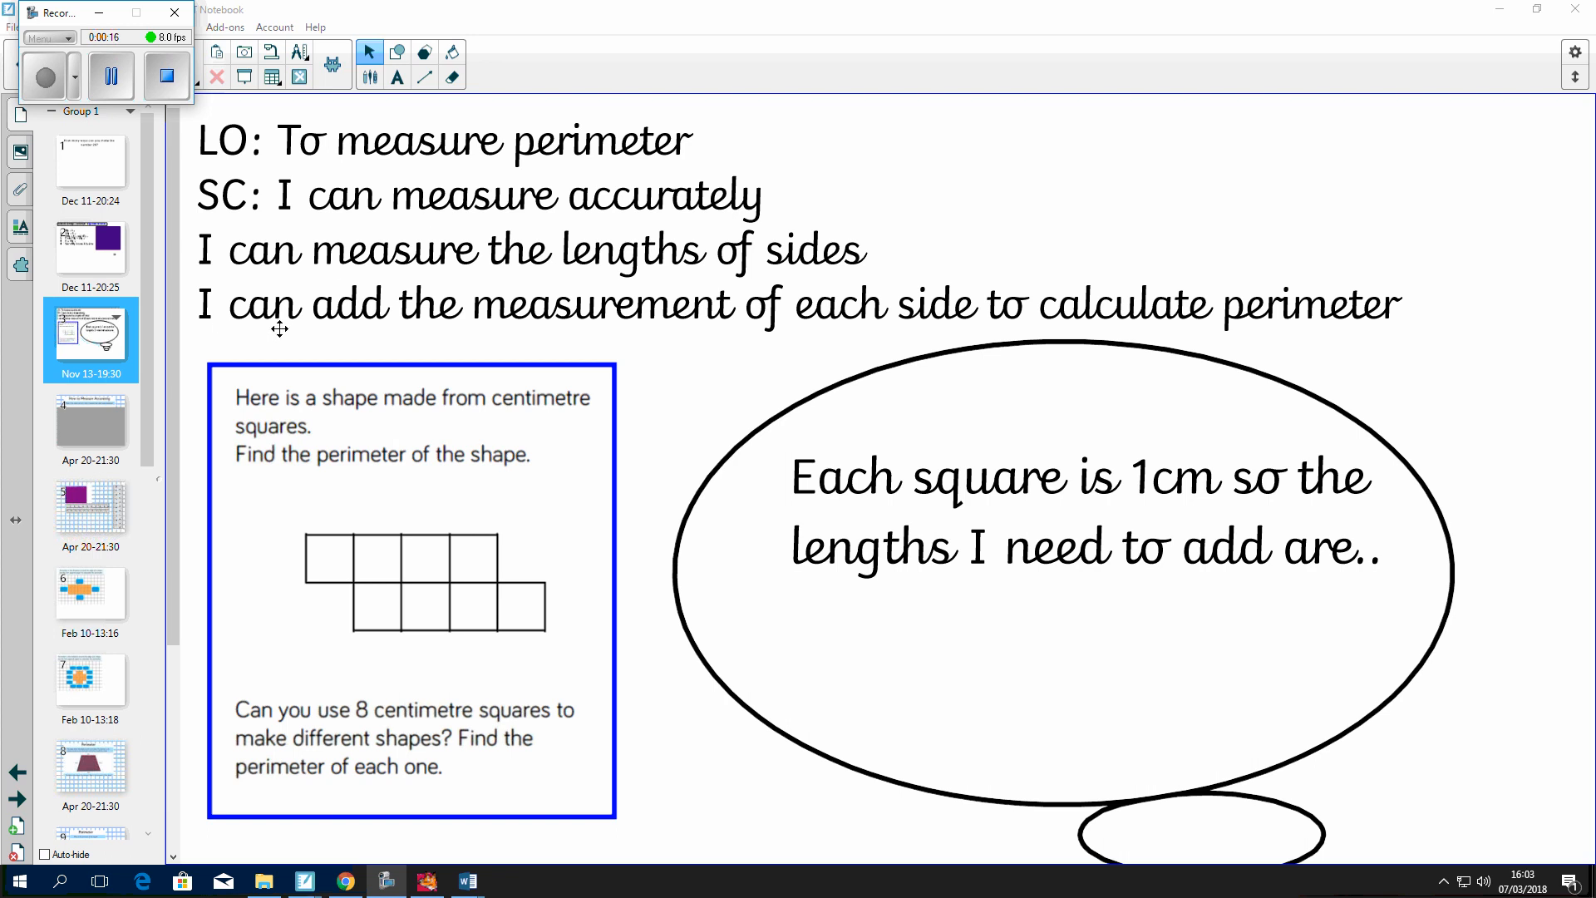
mouse_move(110, 429)
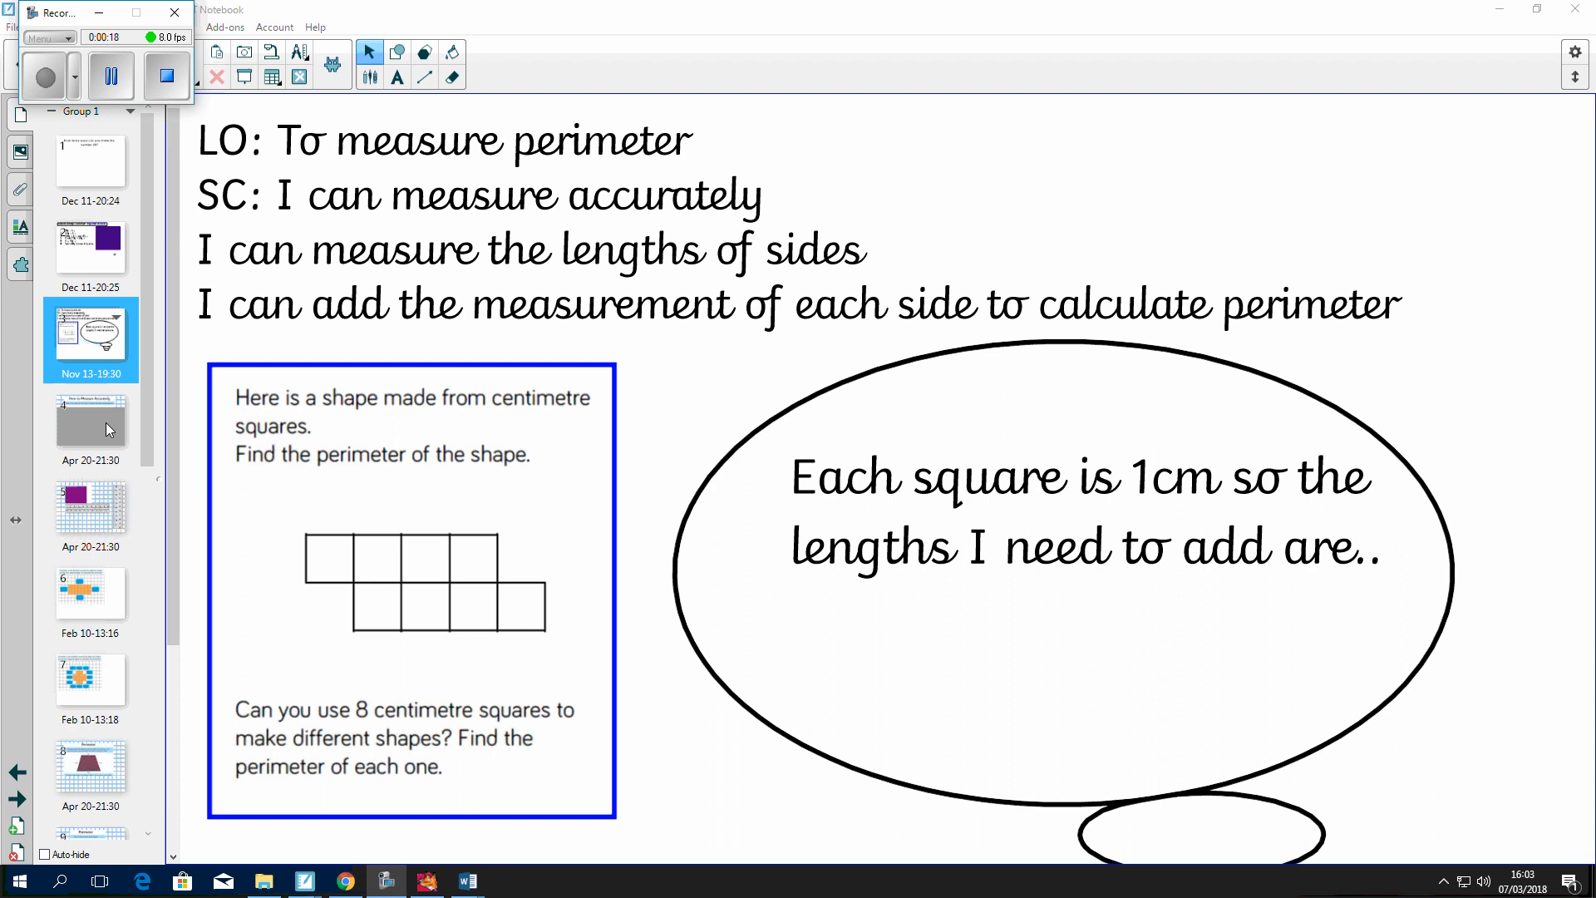
Go to the How to Measure Accurately page from the Page Sorter
click(90, 420)
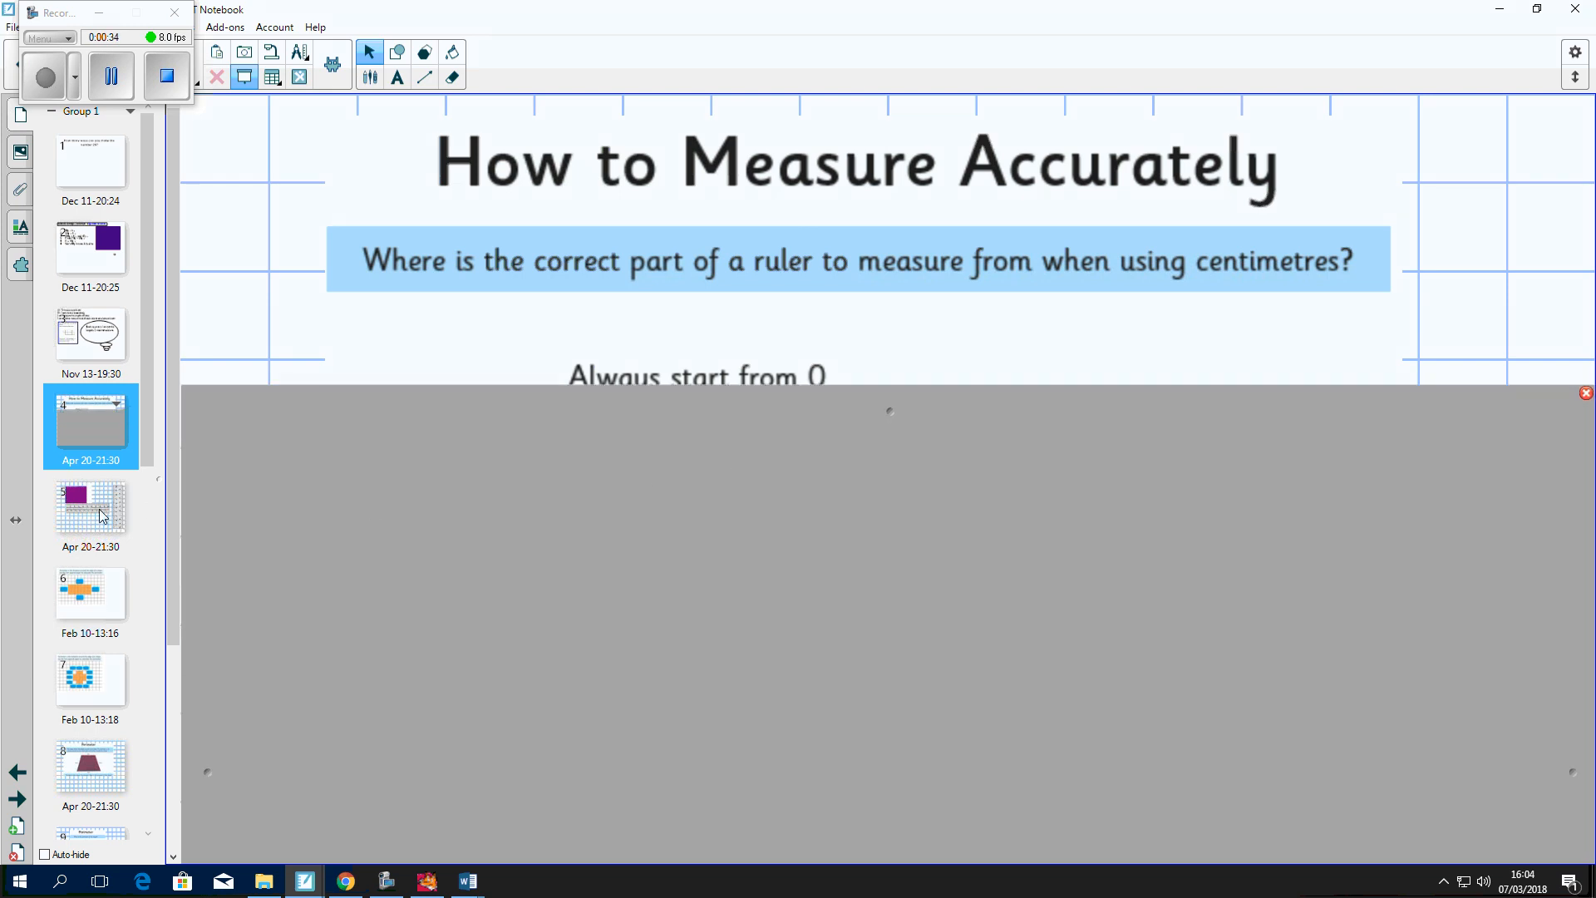
Open the purple rectangle page, align the ruler's zero with its corner, and pick the pen
click(90, 513)
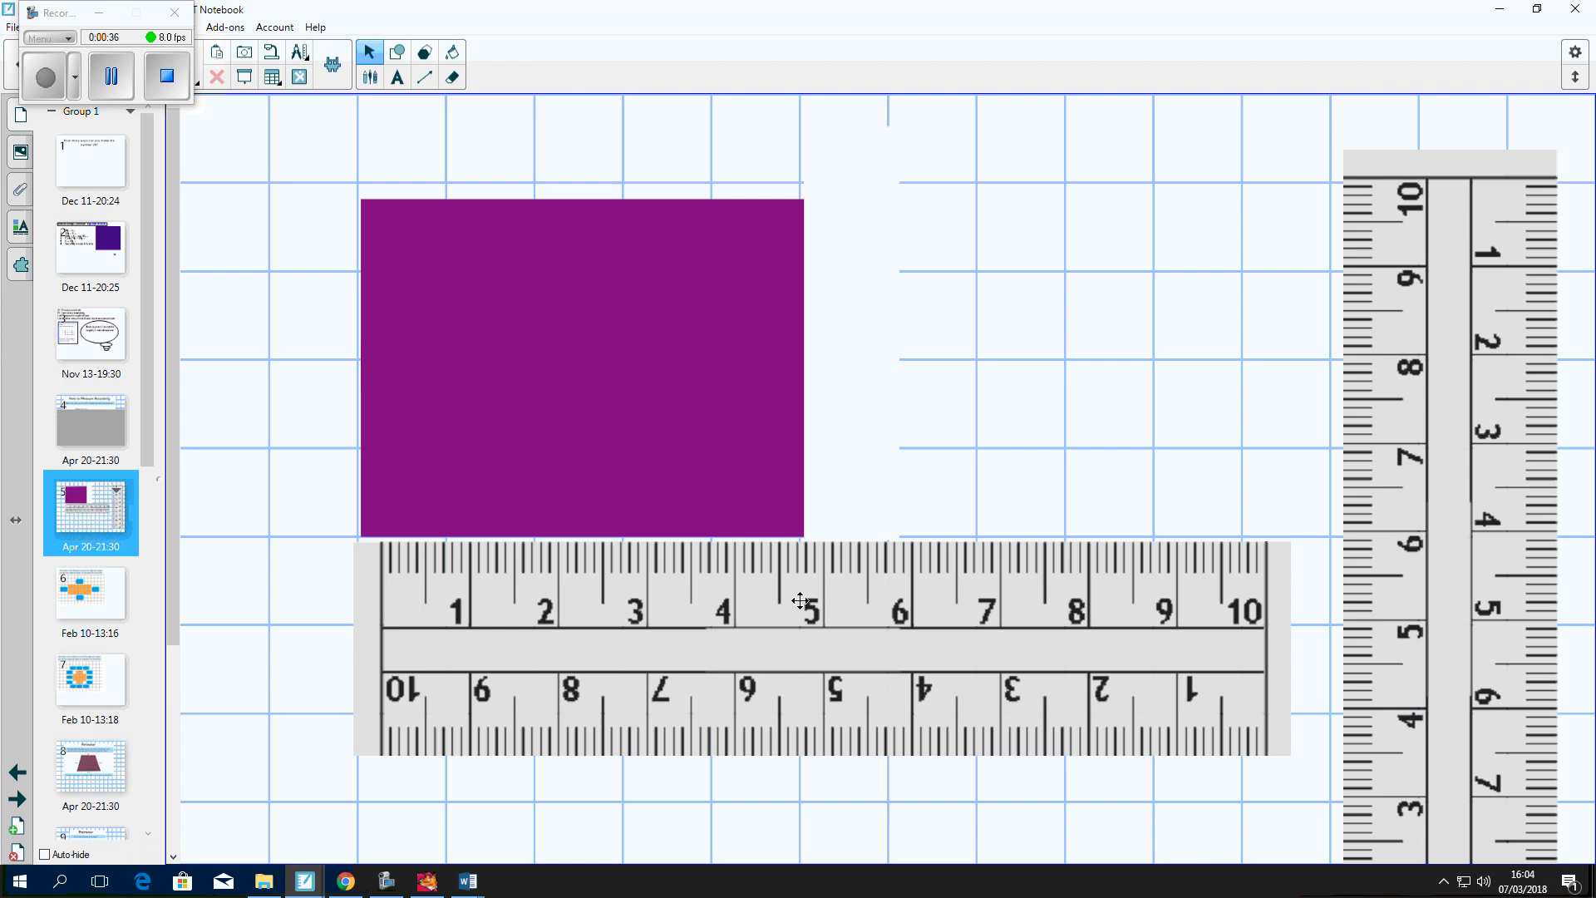
drag(799, 600, 787, 610)
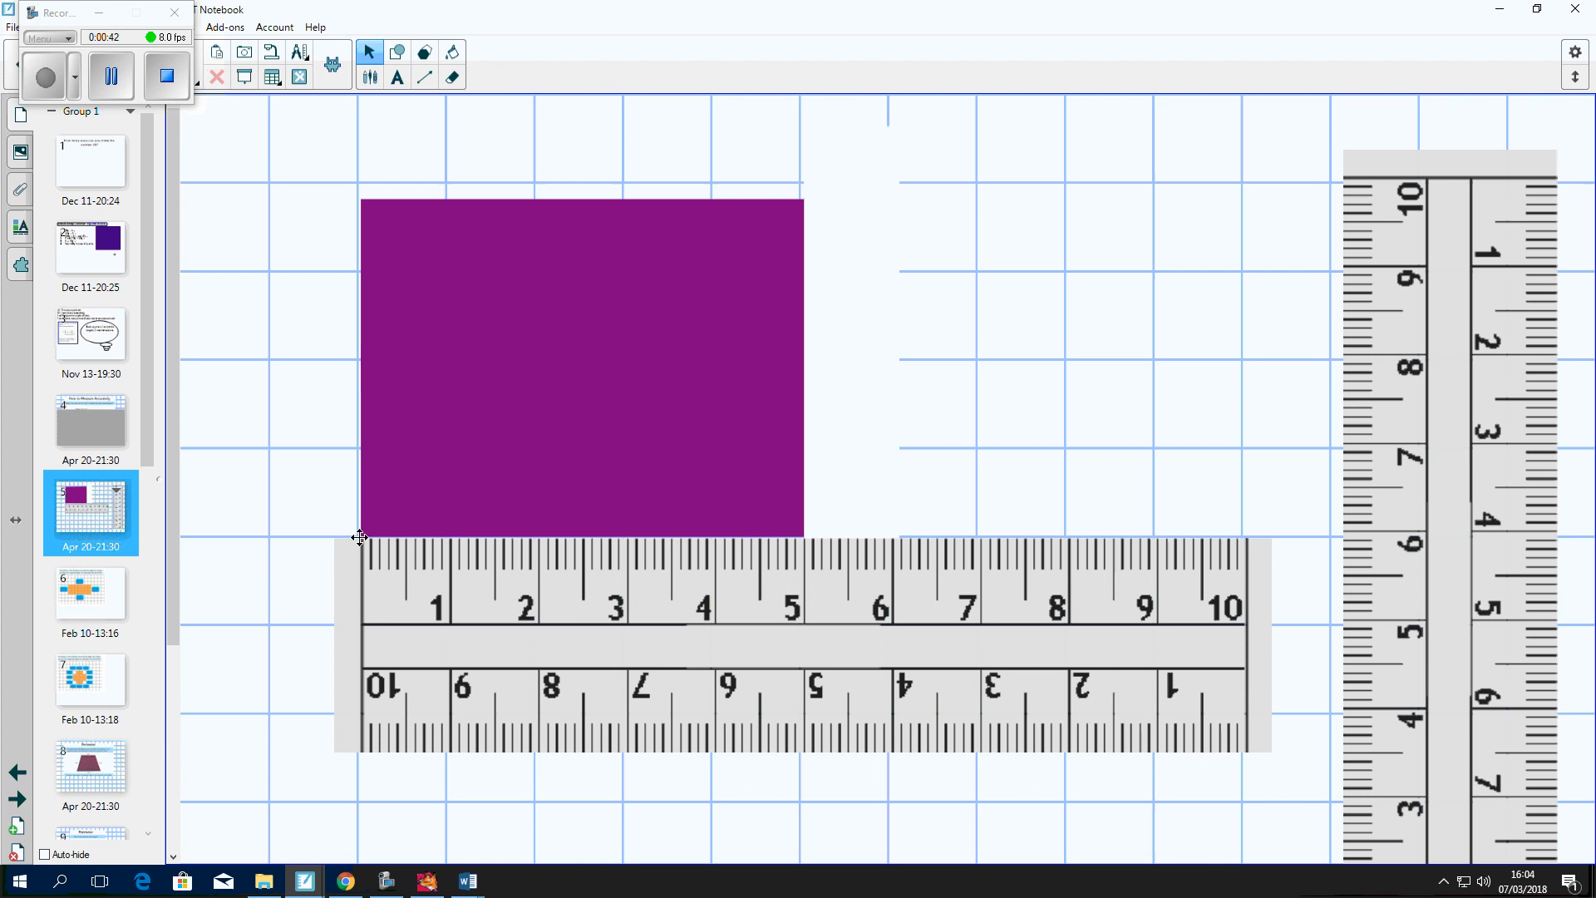
mouse_move(705, 590)
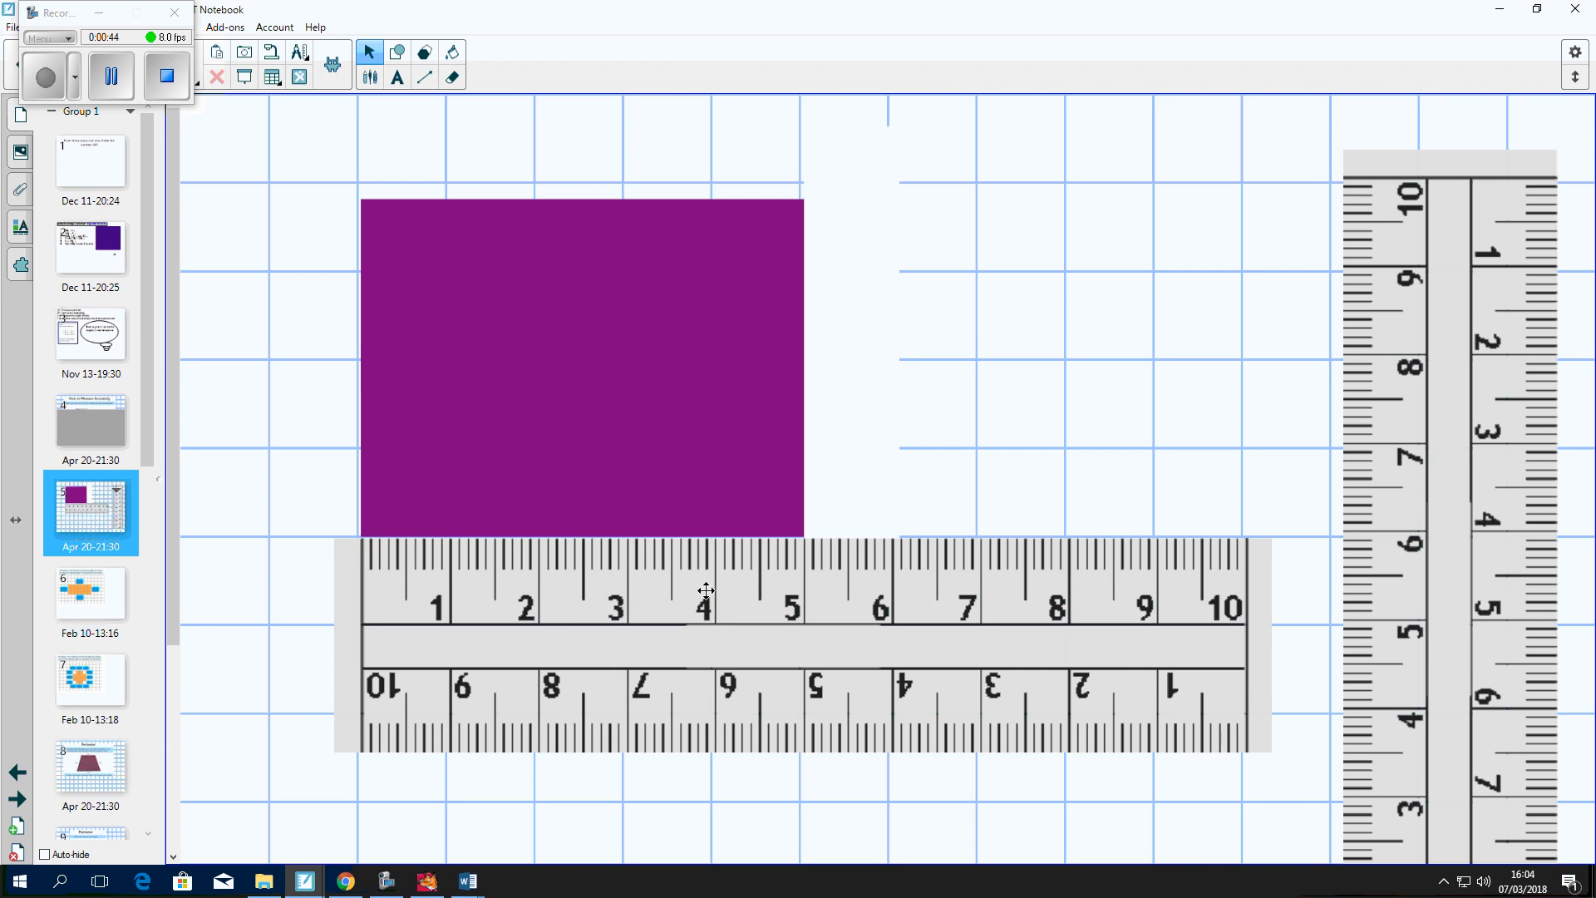
mouse_move(810, 551)
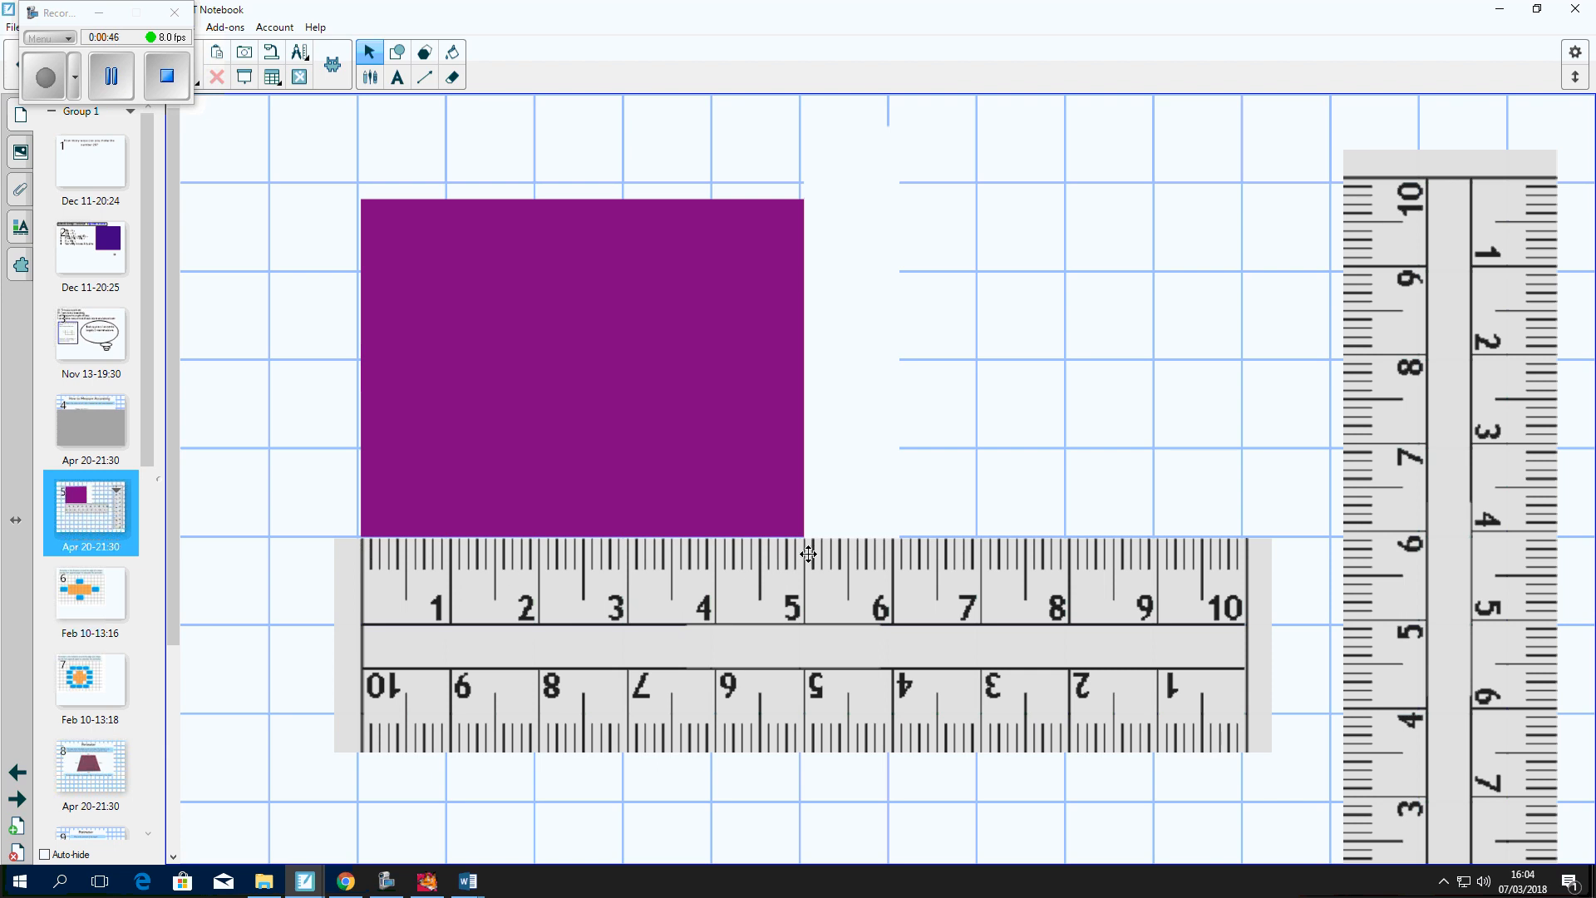
mouse_move(821, 582)
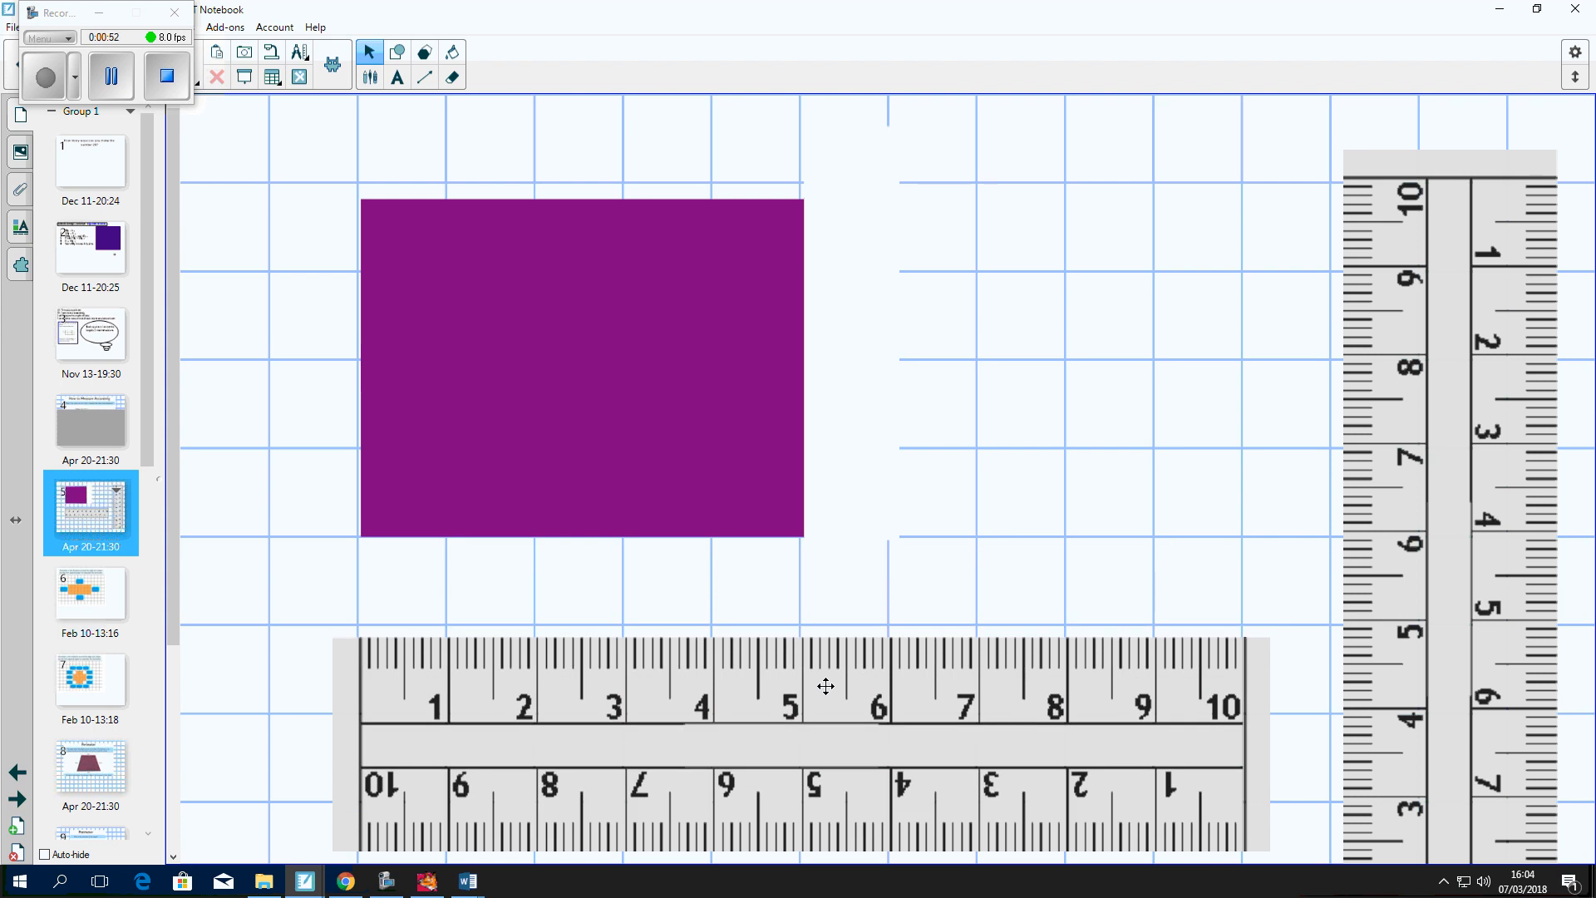
click(369, 78)
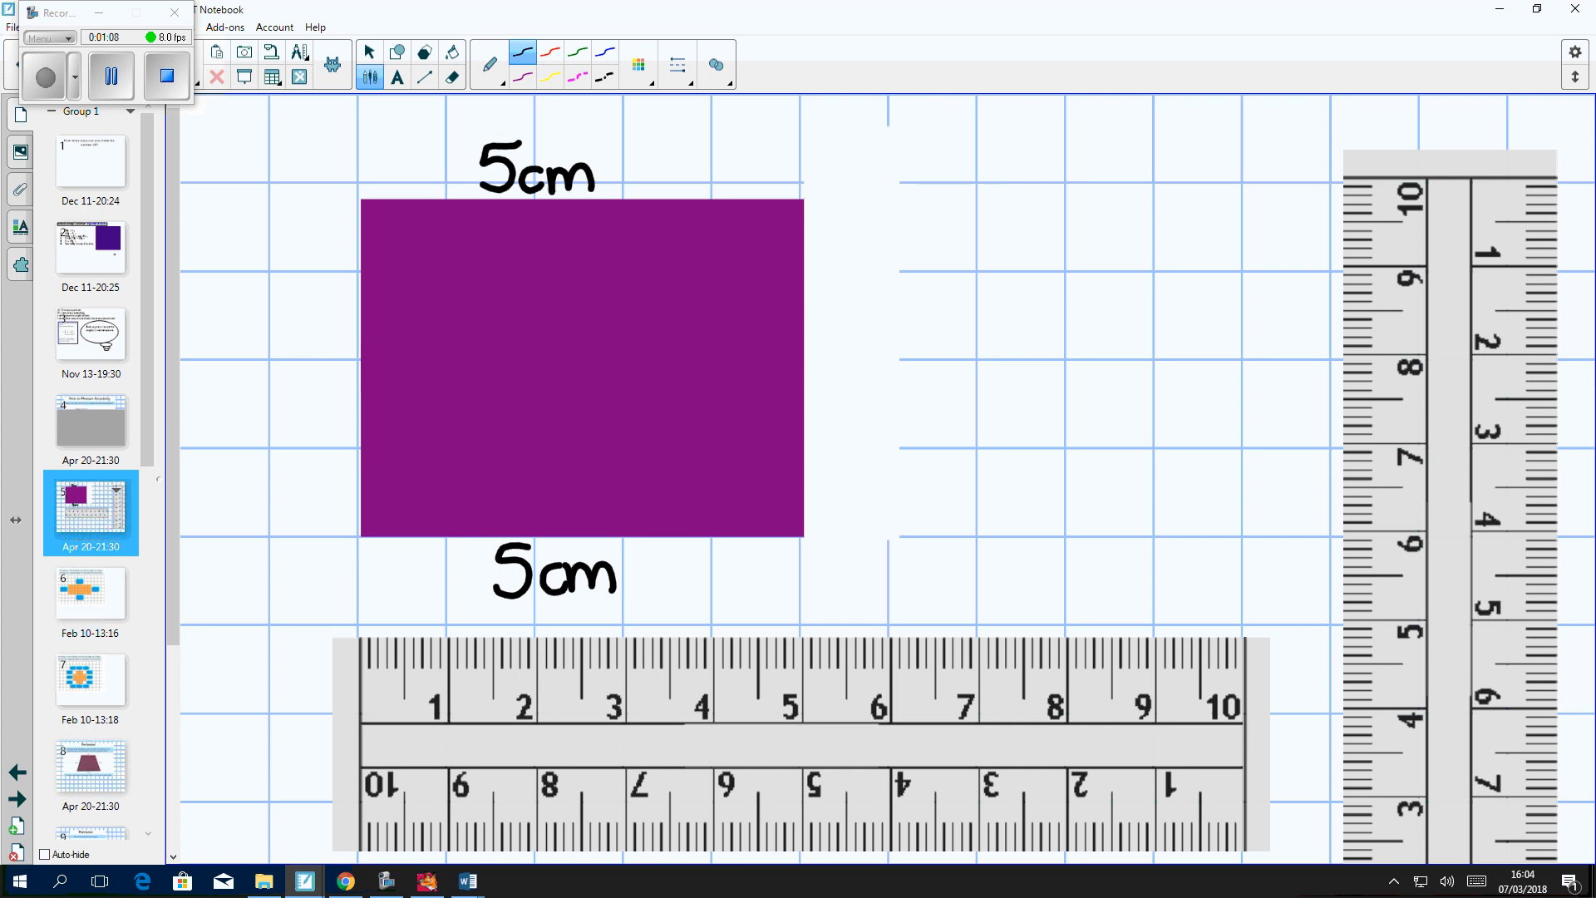
mouse_move(261, 223)
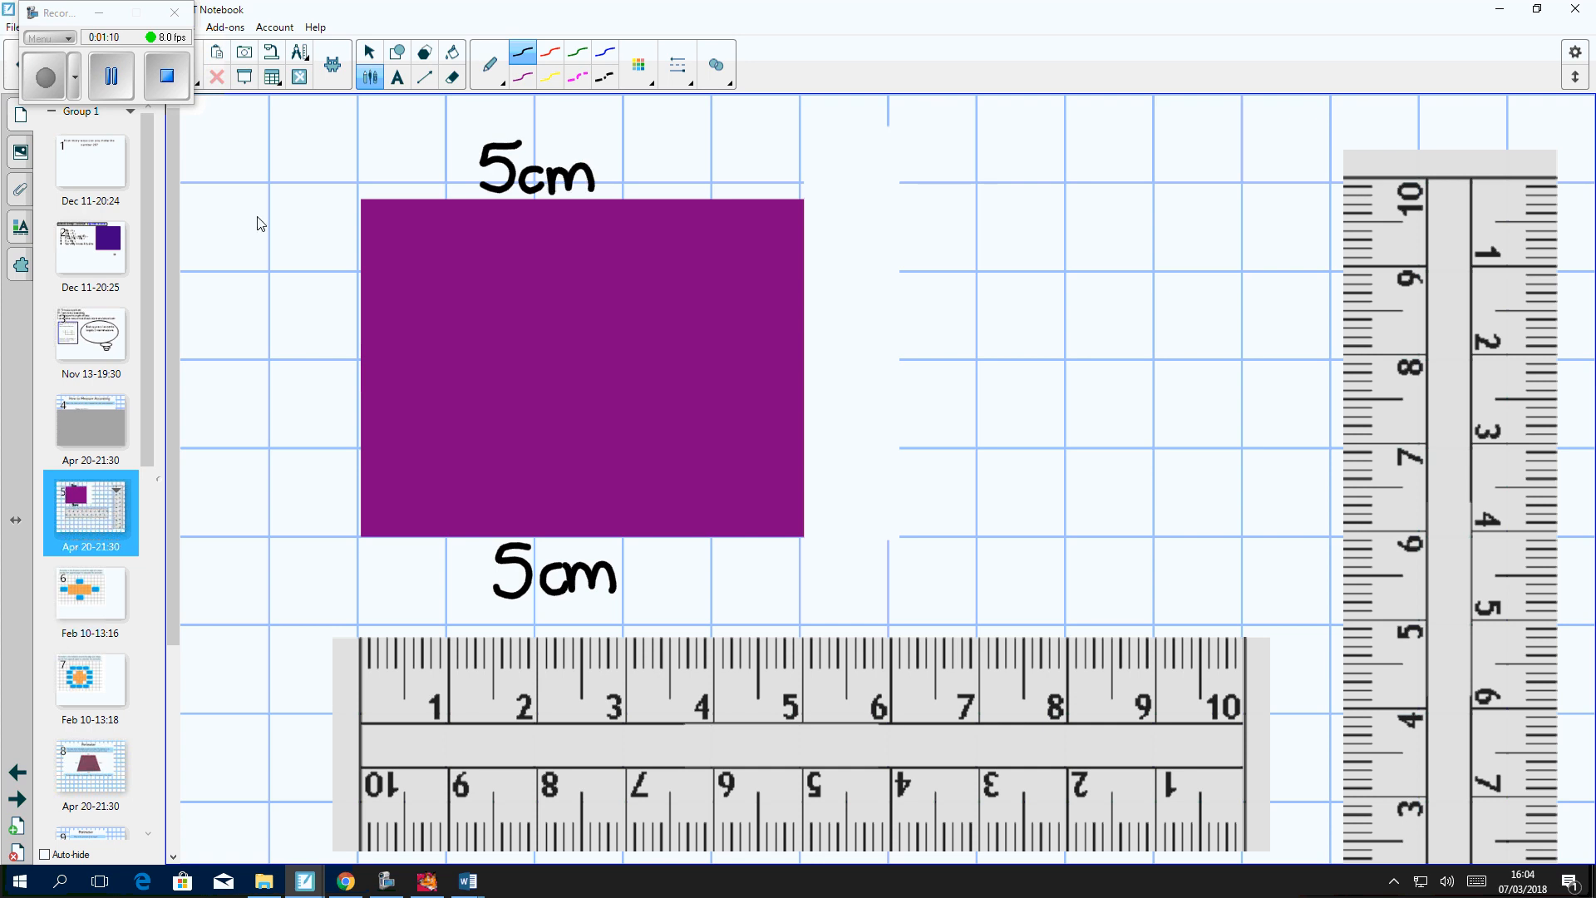
mouse_move(1463, 449)
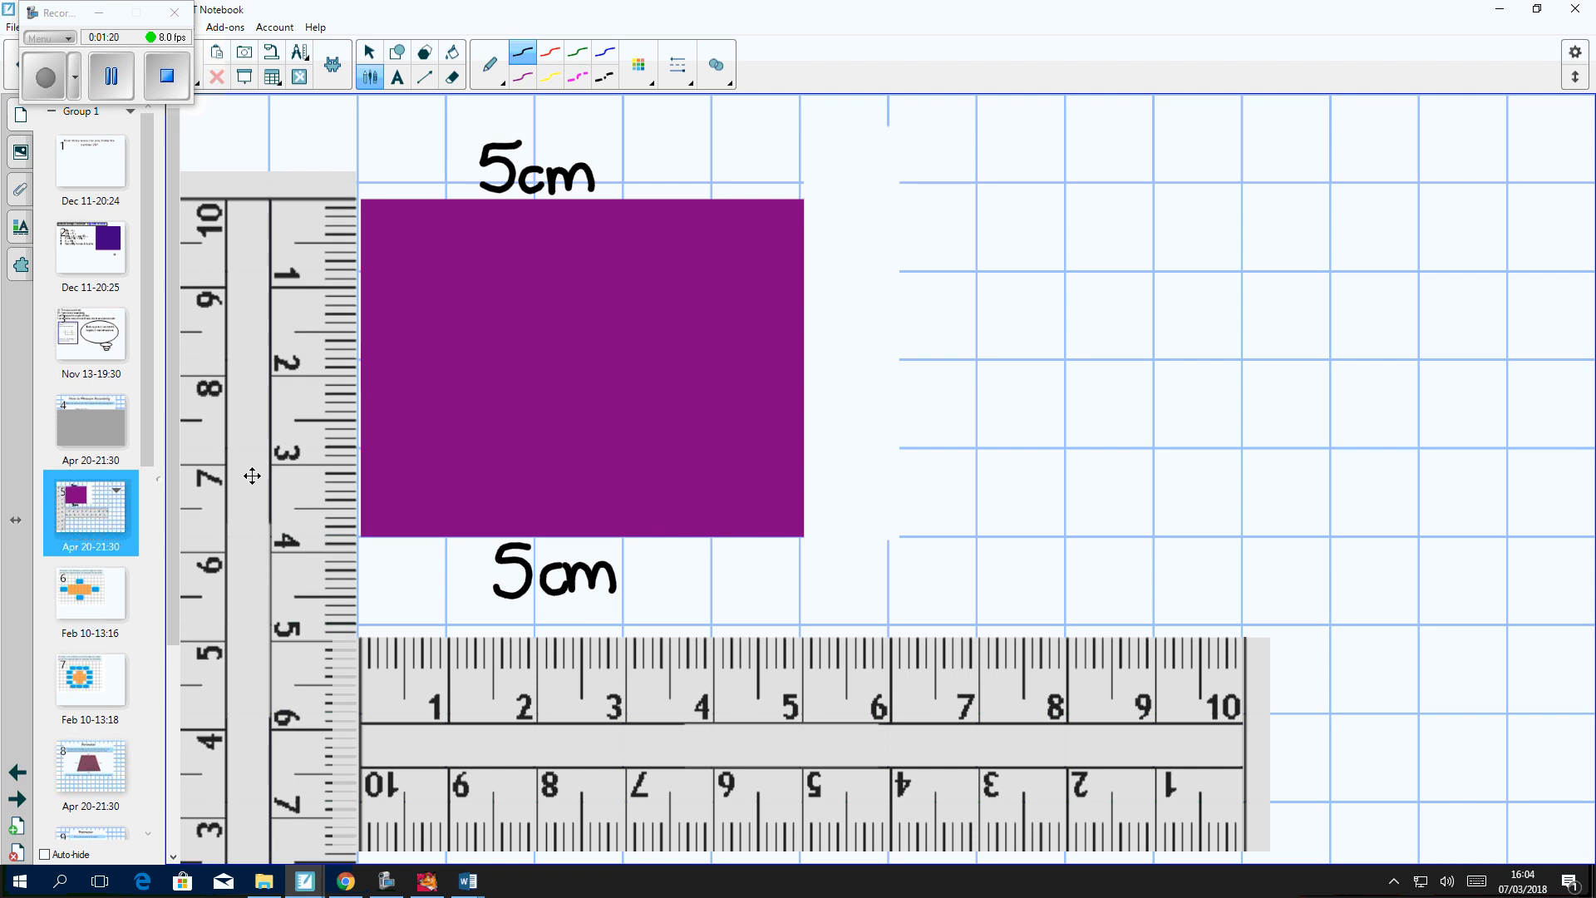
mouse_move(377, 512)
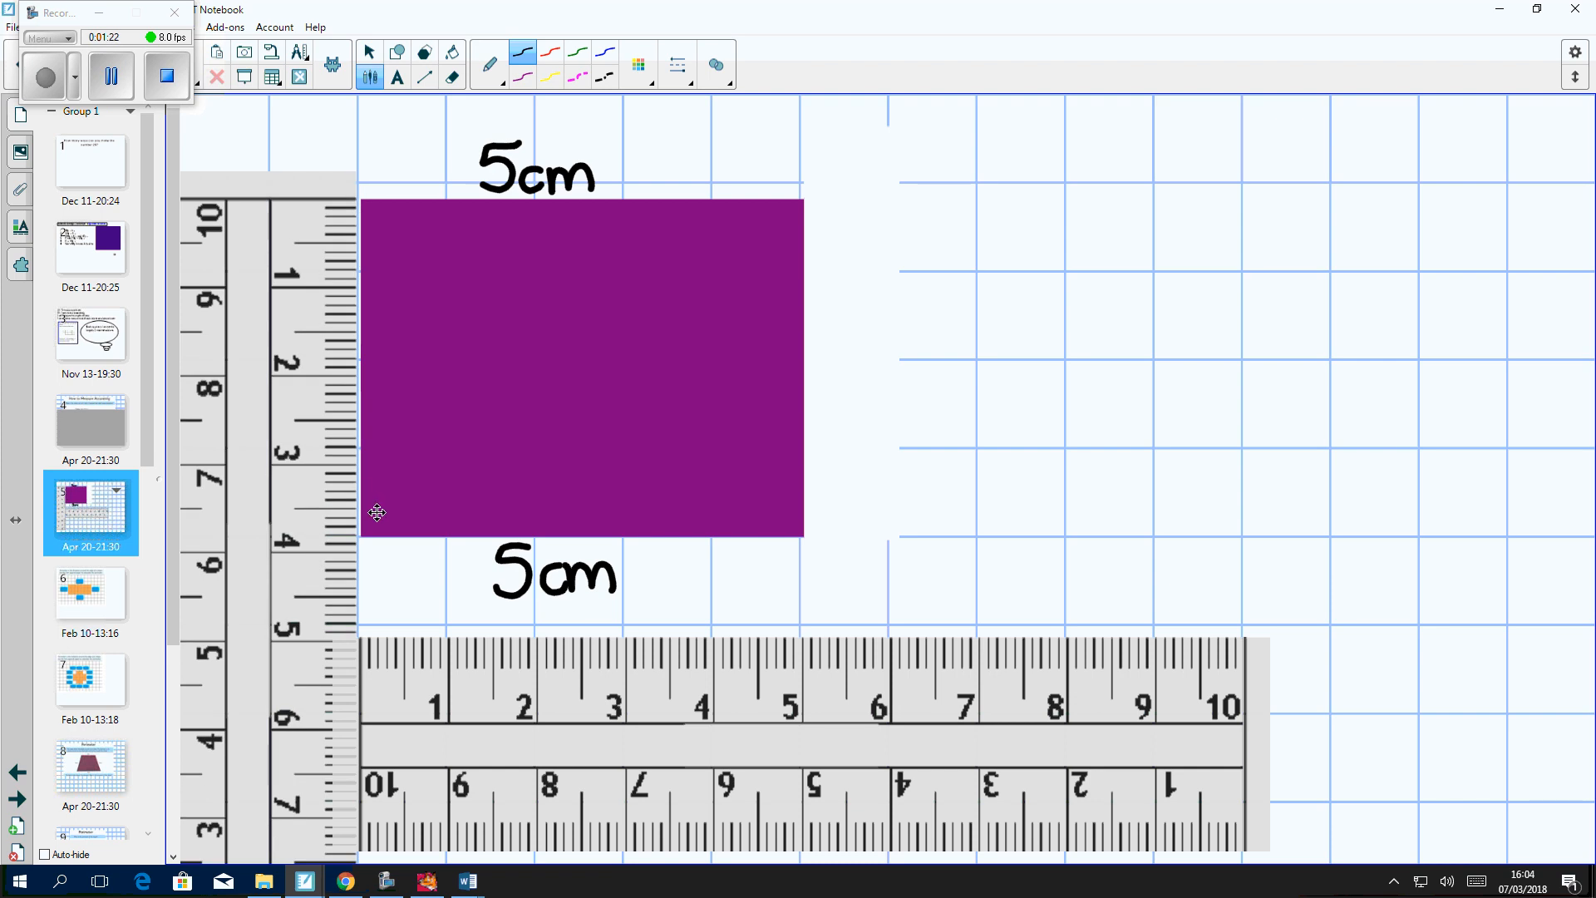
mouse_move(359, 519)
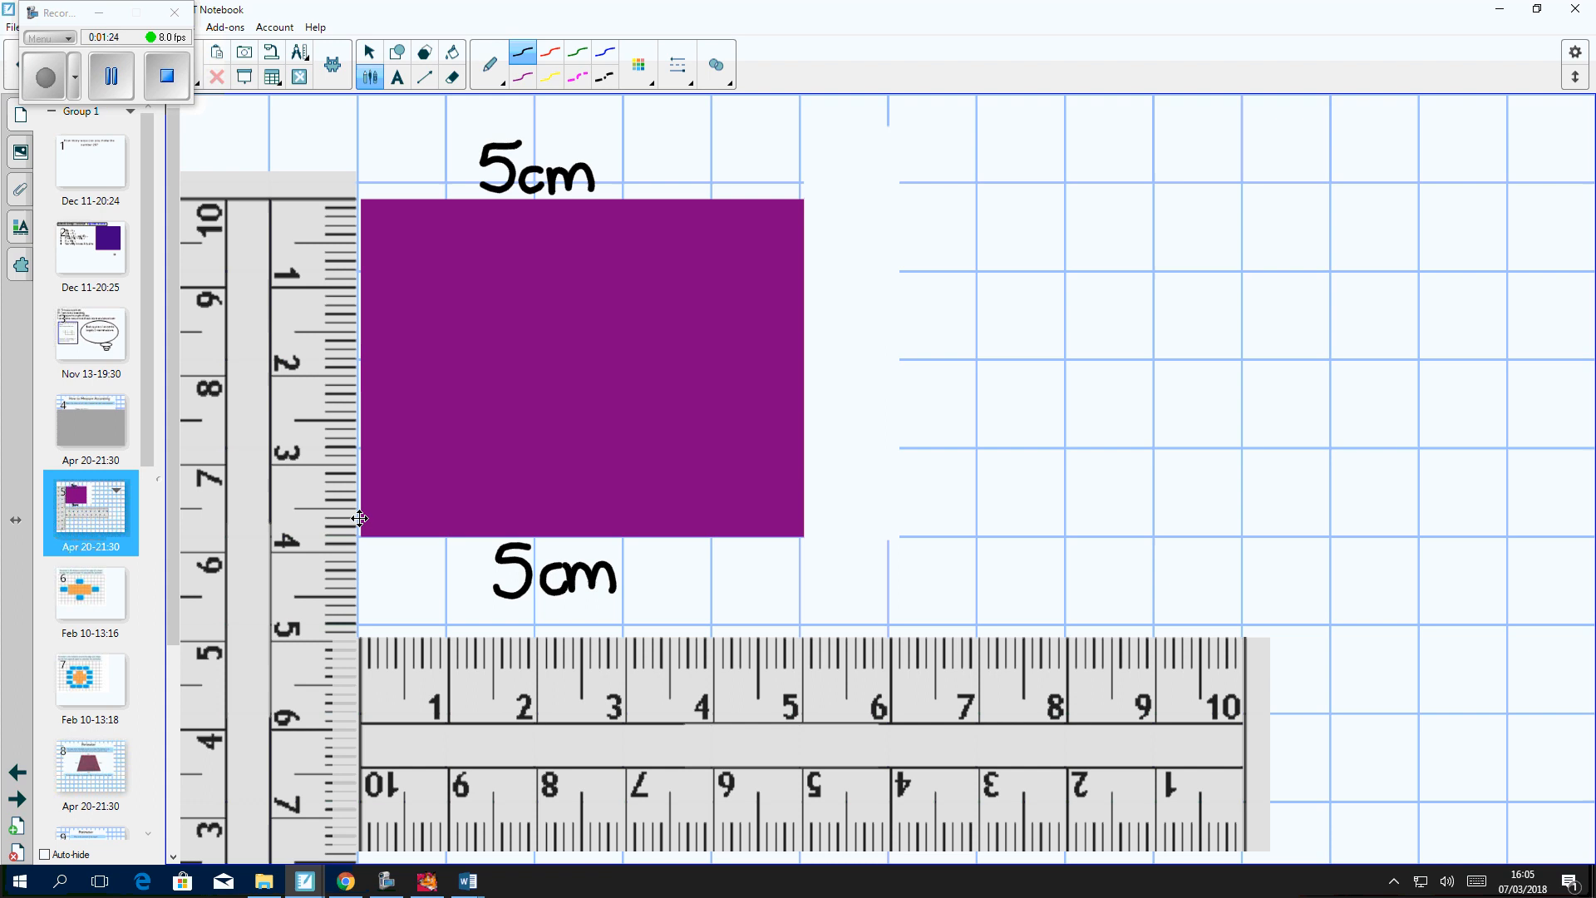
mouse_move(372, 539)
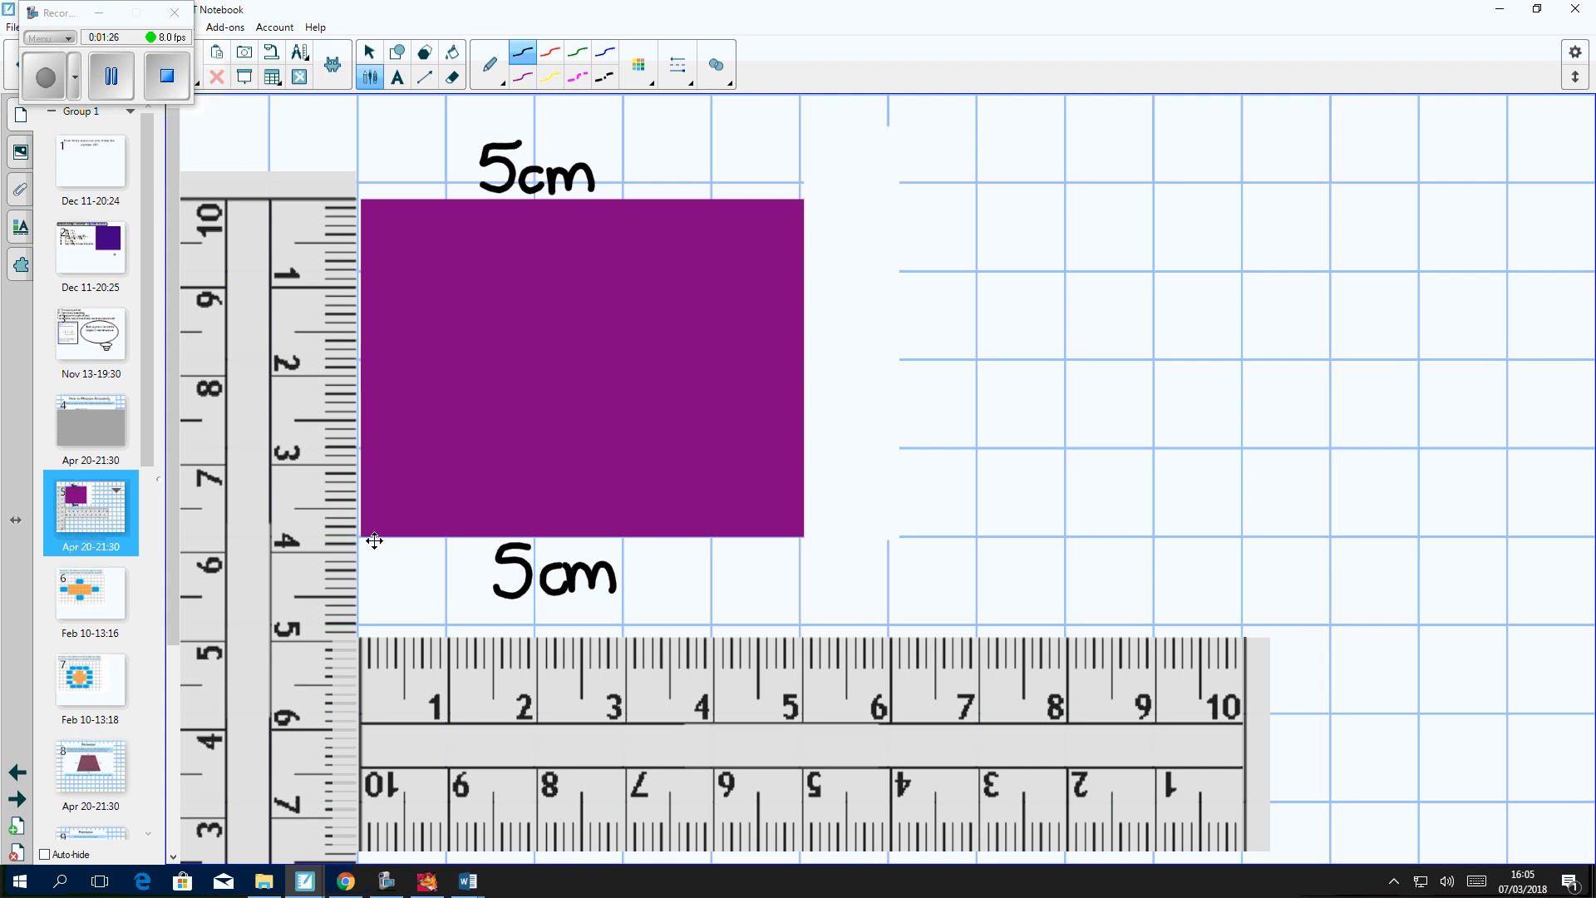
mouse_move(309, 379)
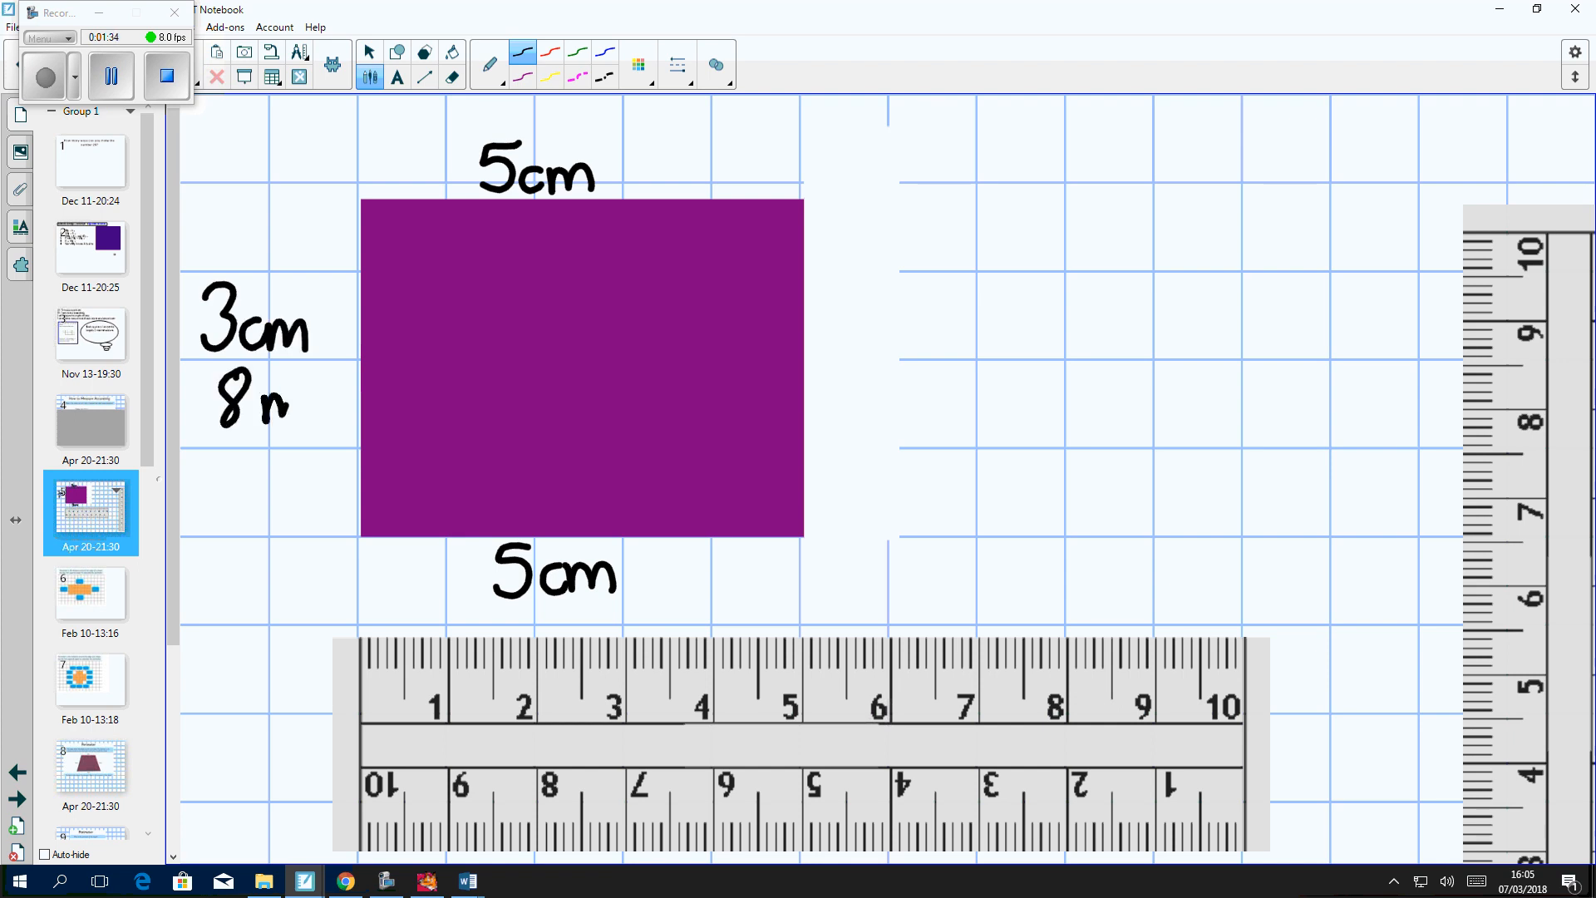
Finish the left side label as 3cm 8mm, label the right side 3cm 8mm, and add = after the top 5cm
text(mm)
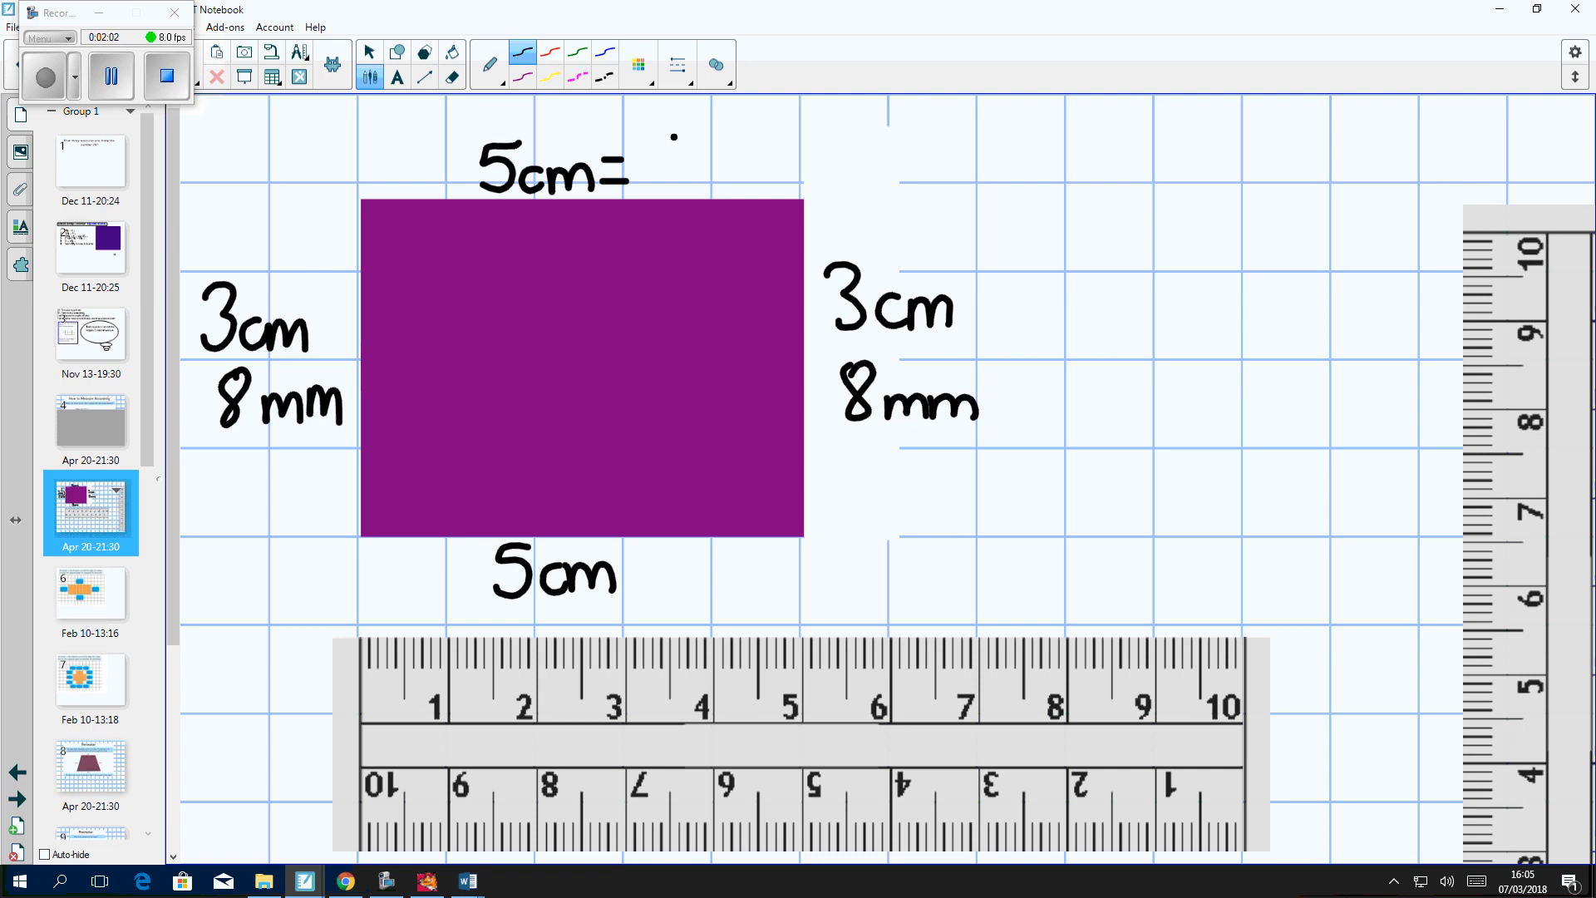
Write =50mm and =38mm beside the sides and the column sum 50+50=100mm
text(50.)
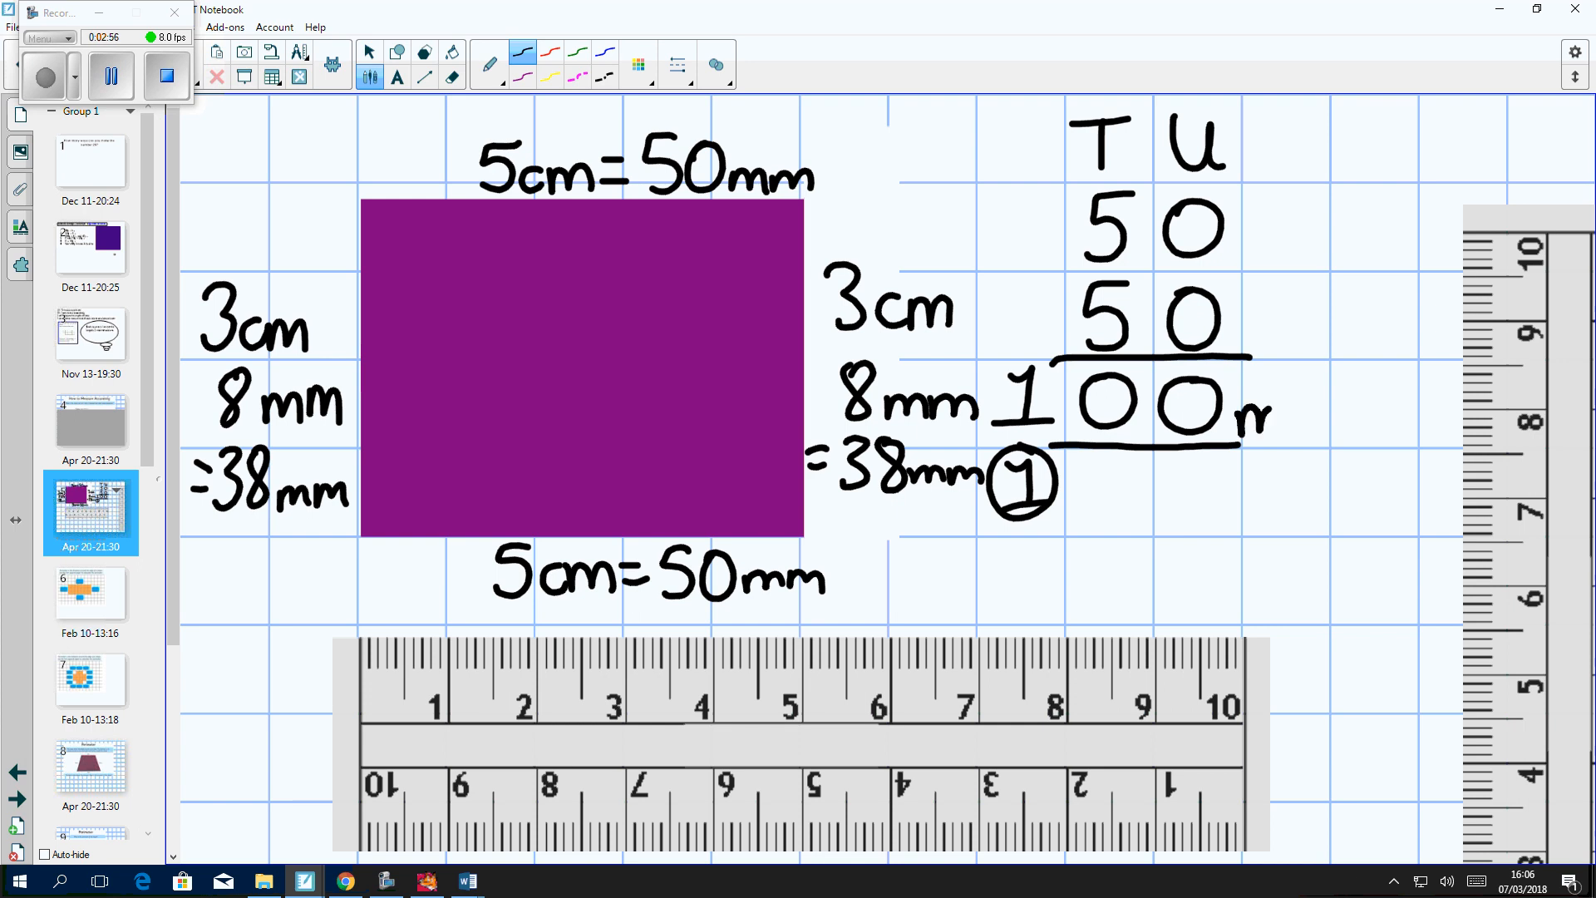
text(mm)
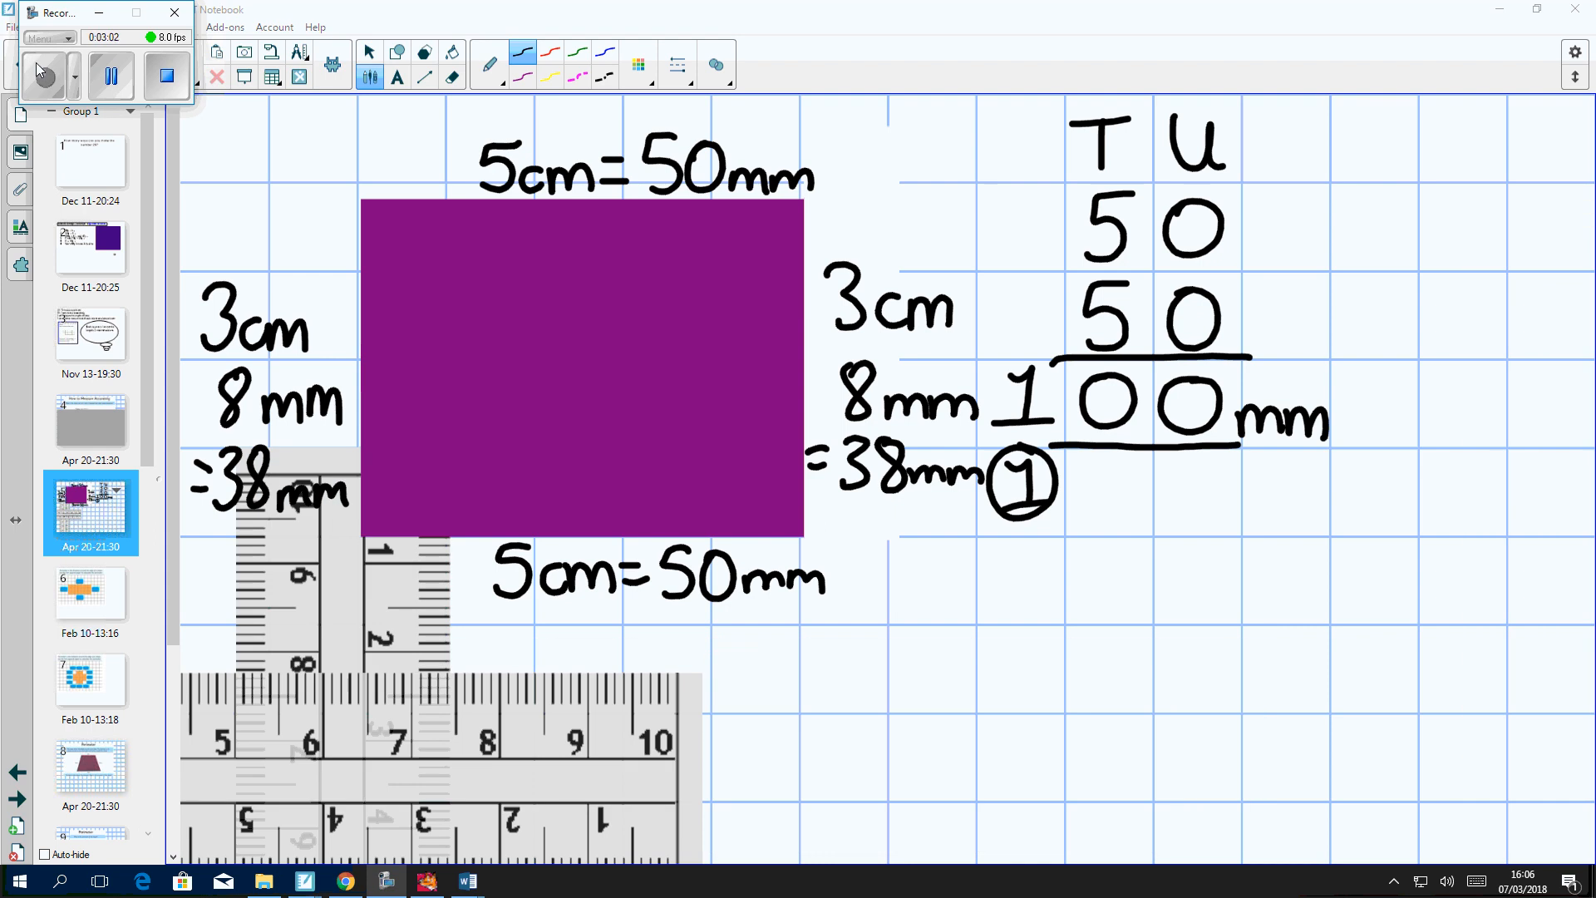
Write the column sum 38+38=76mm with its carry and the 176mm perimeter total
click(44, 76)
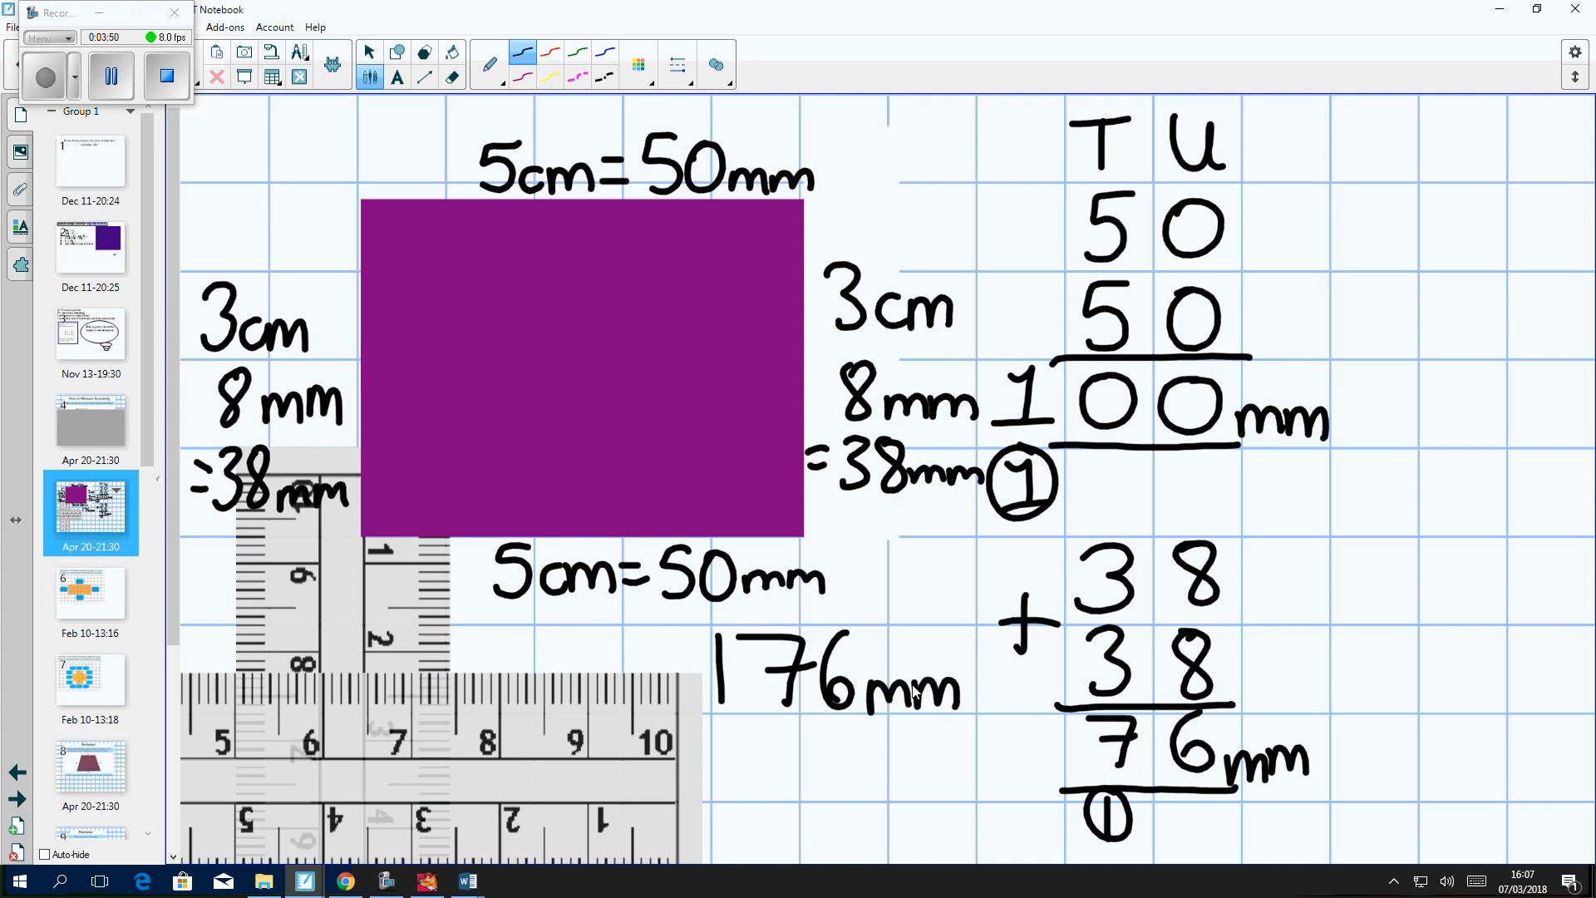
mouse_move(174, 509)
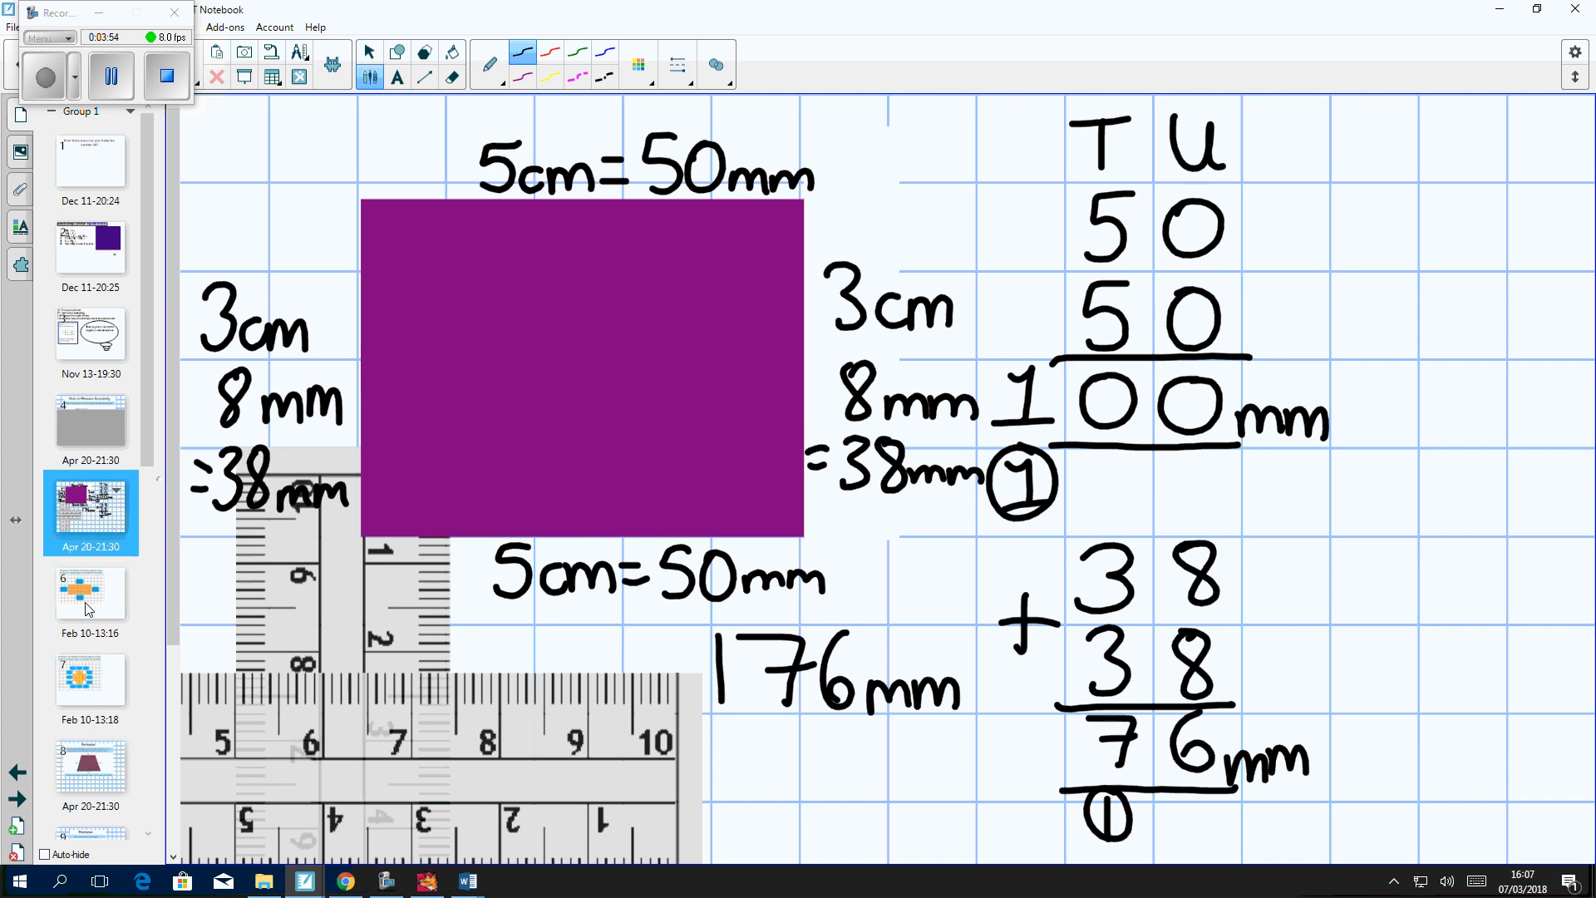
Open the orange grid rectangle page and label its sides 7cm, 7cm and 3cm, starting the last 3cm
click(90, 598)
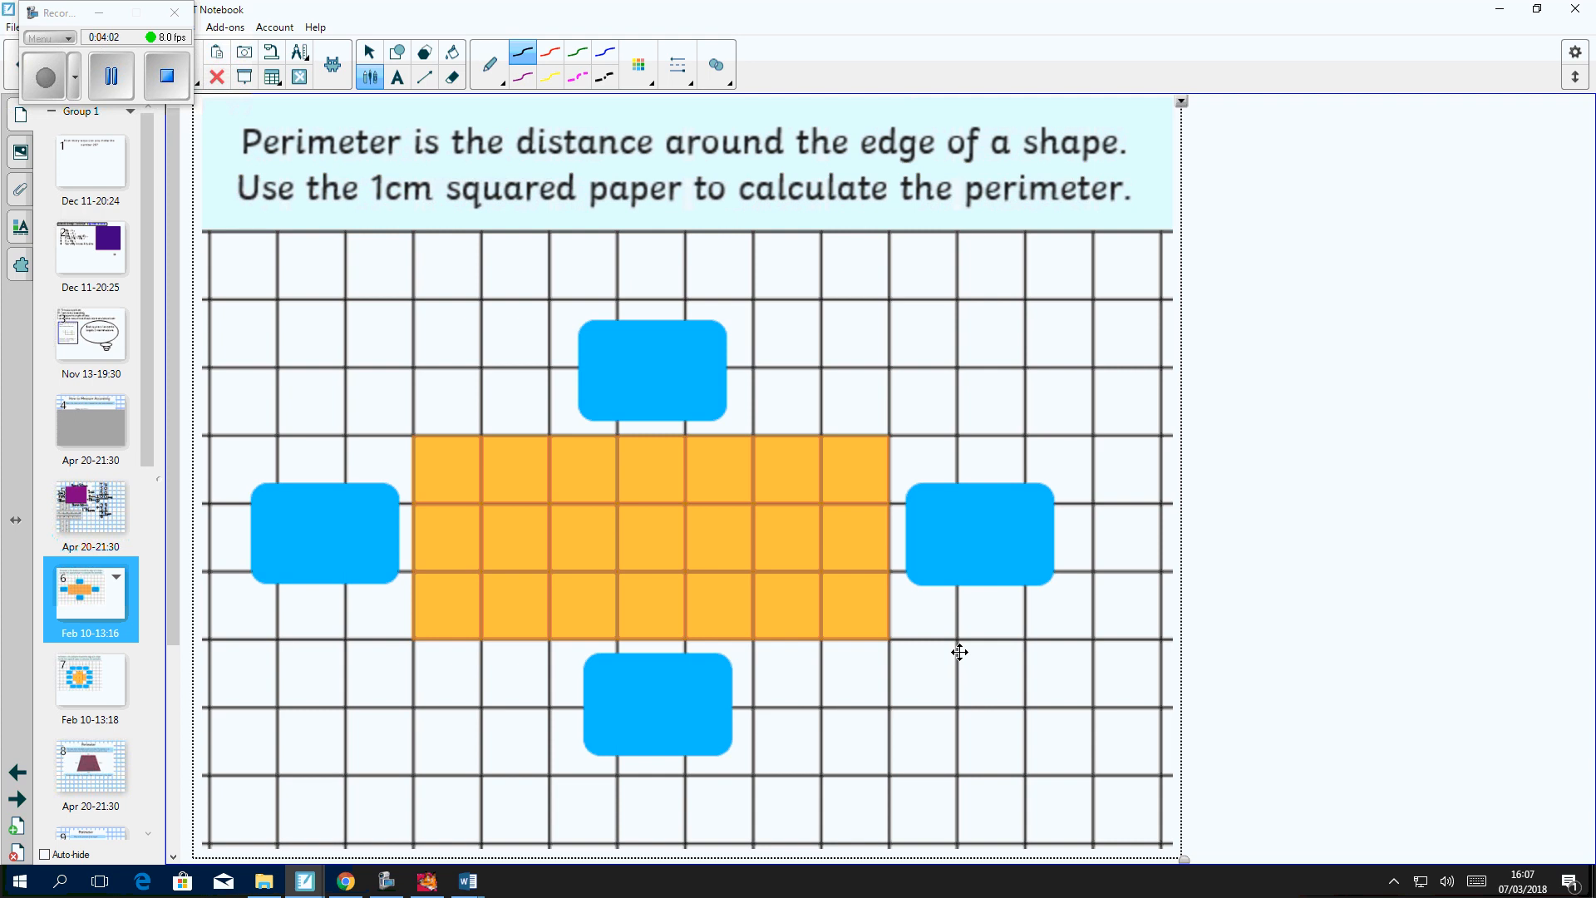
mouse_move(743, 482)
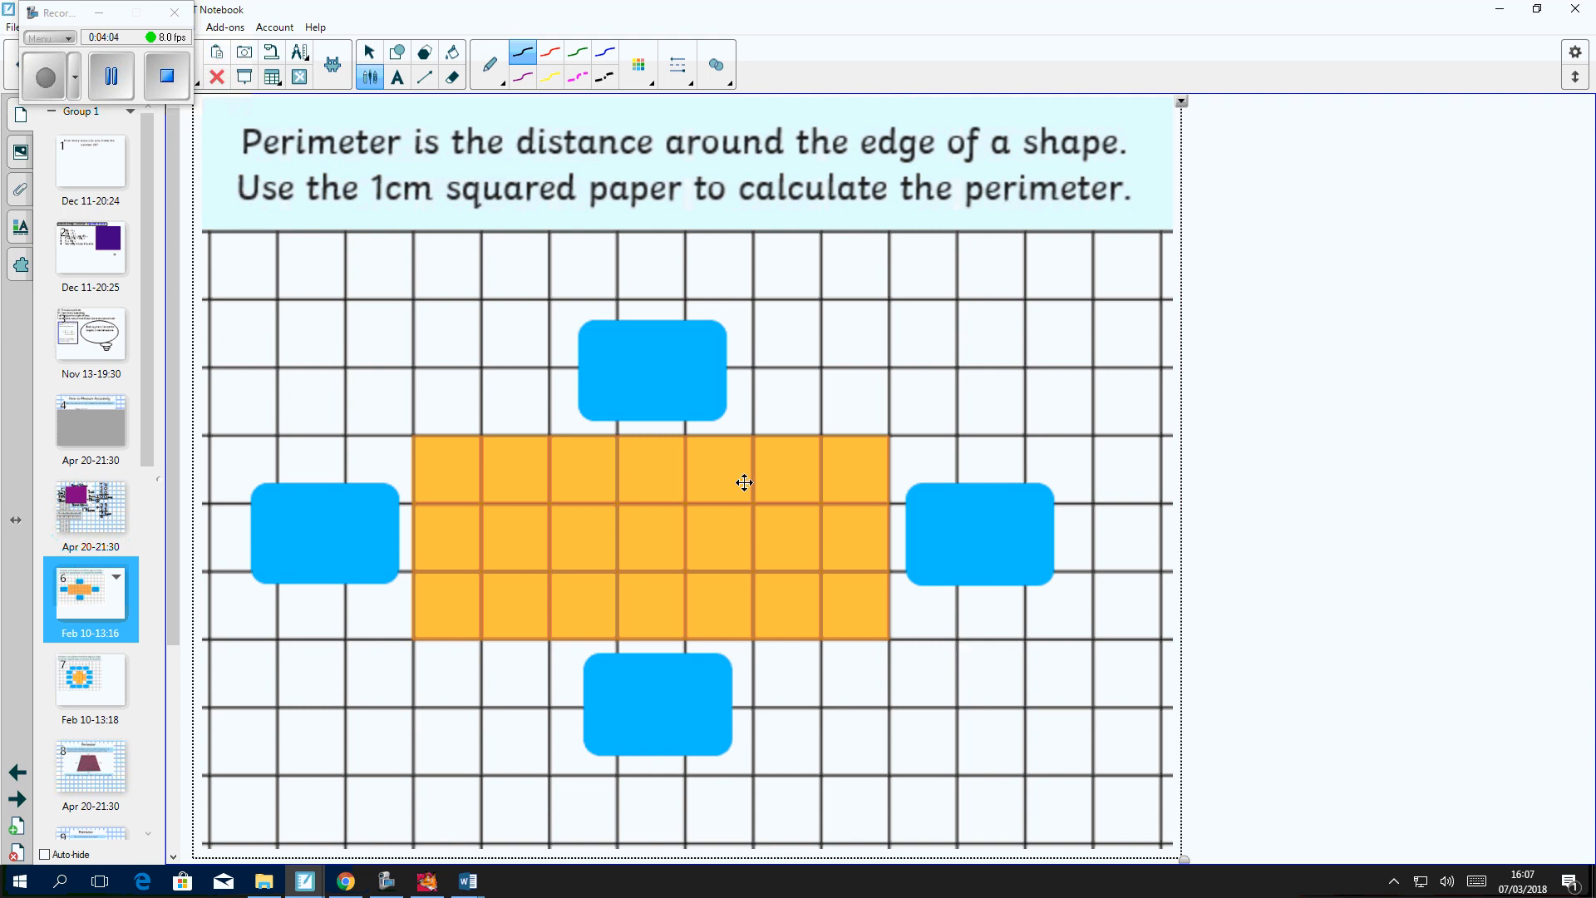
mouse_move(479, 434)
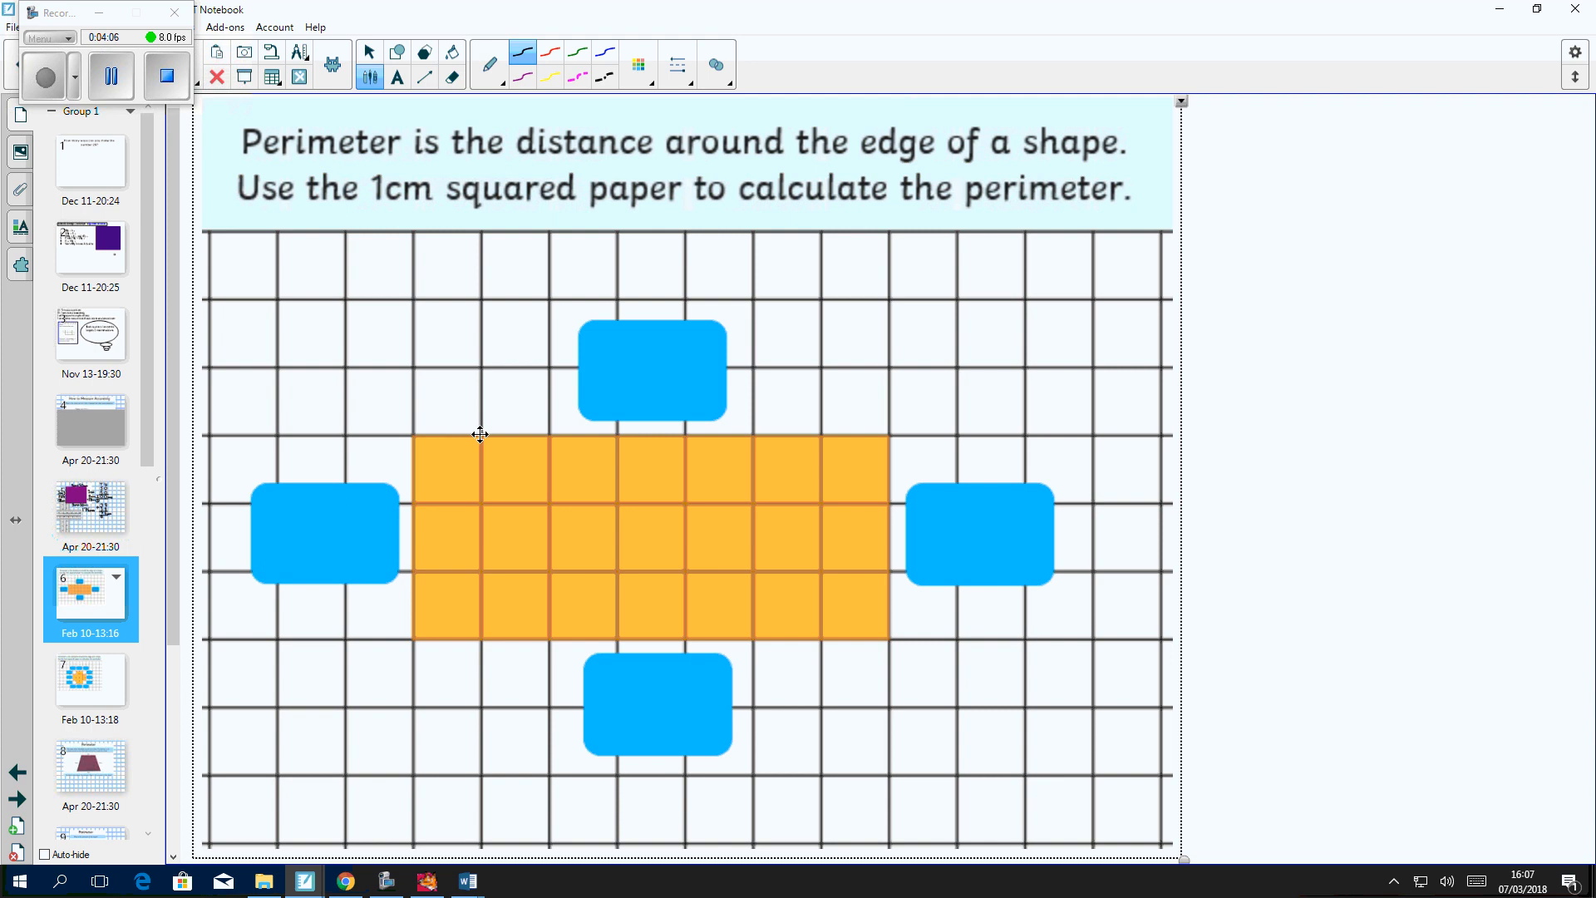
mouse_move(605, 434)
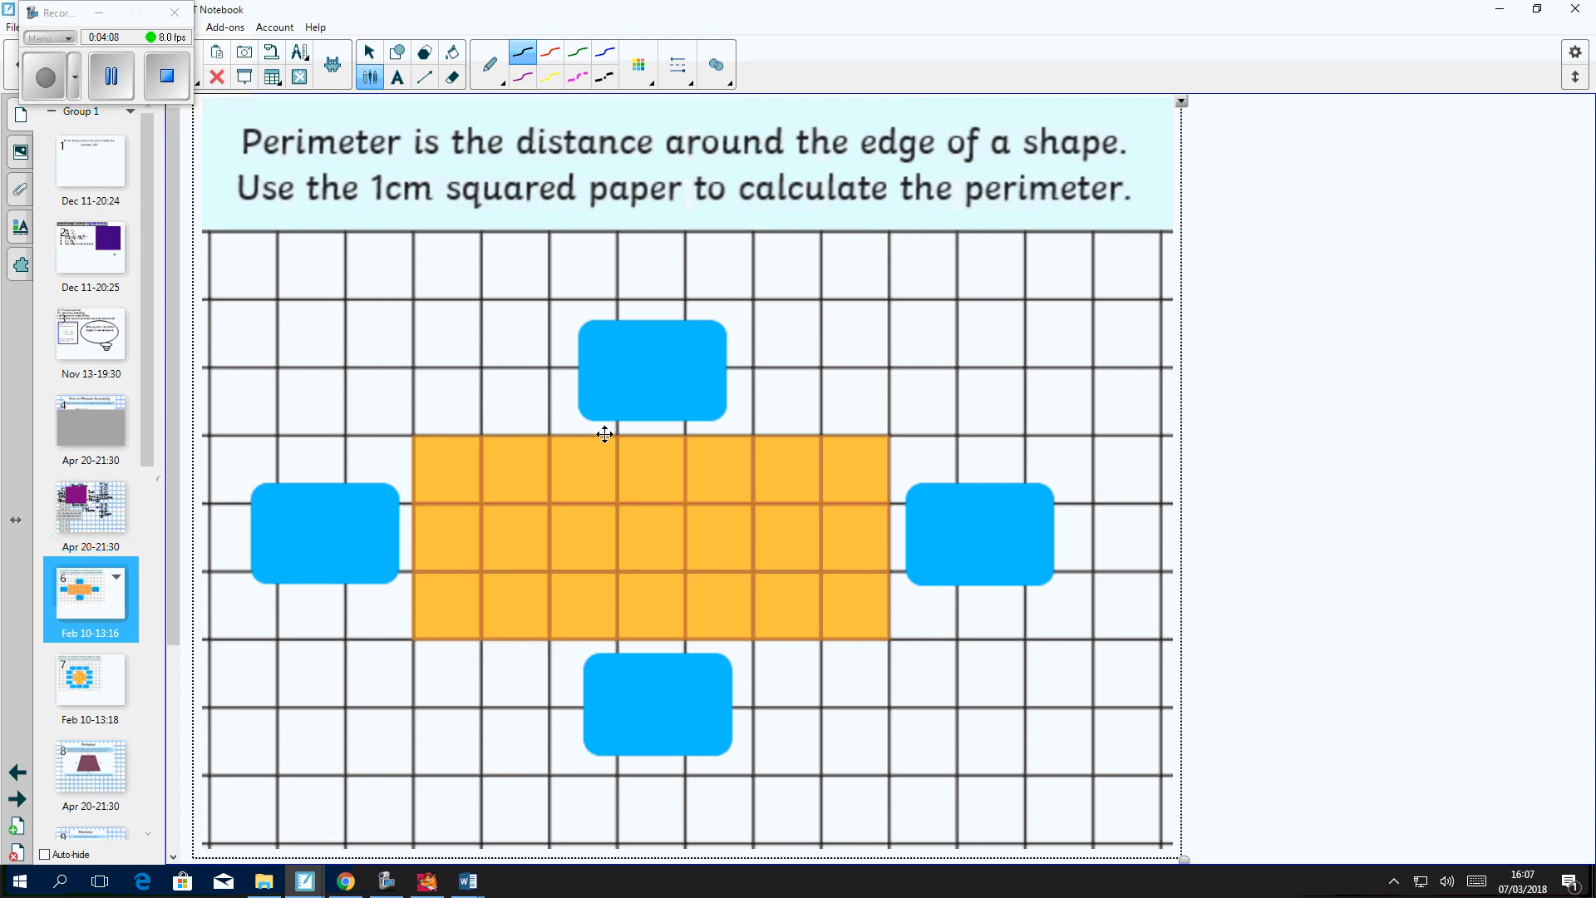
mouse_move(713, 434)
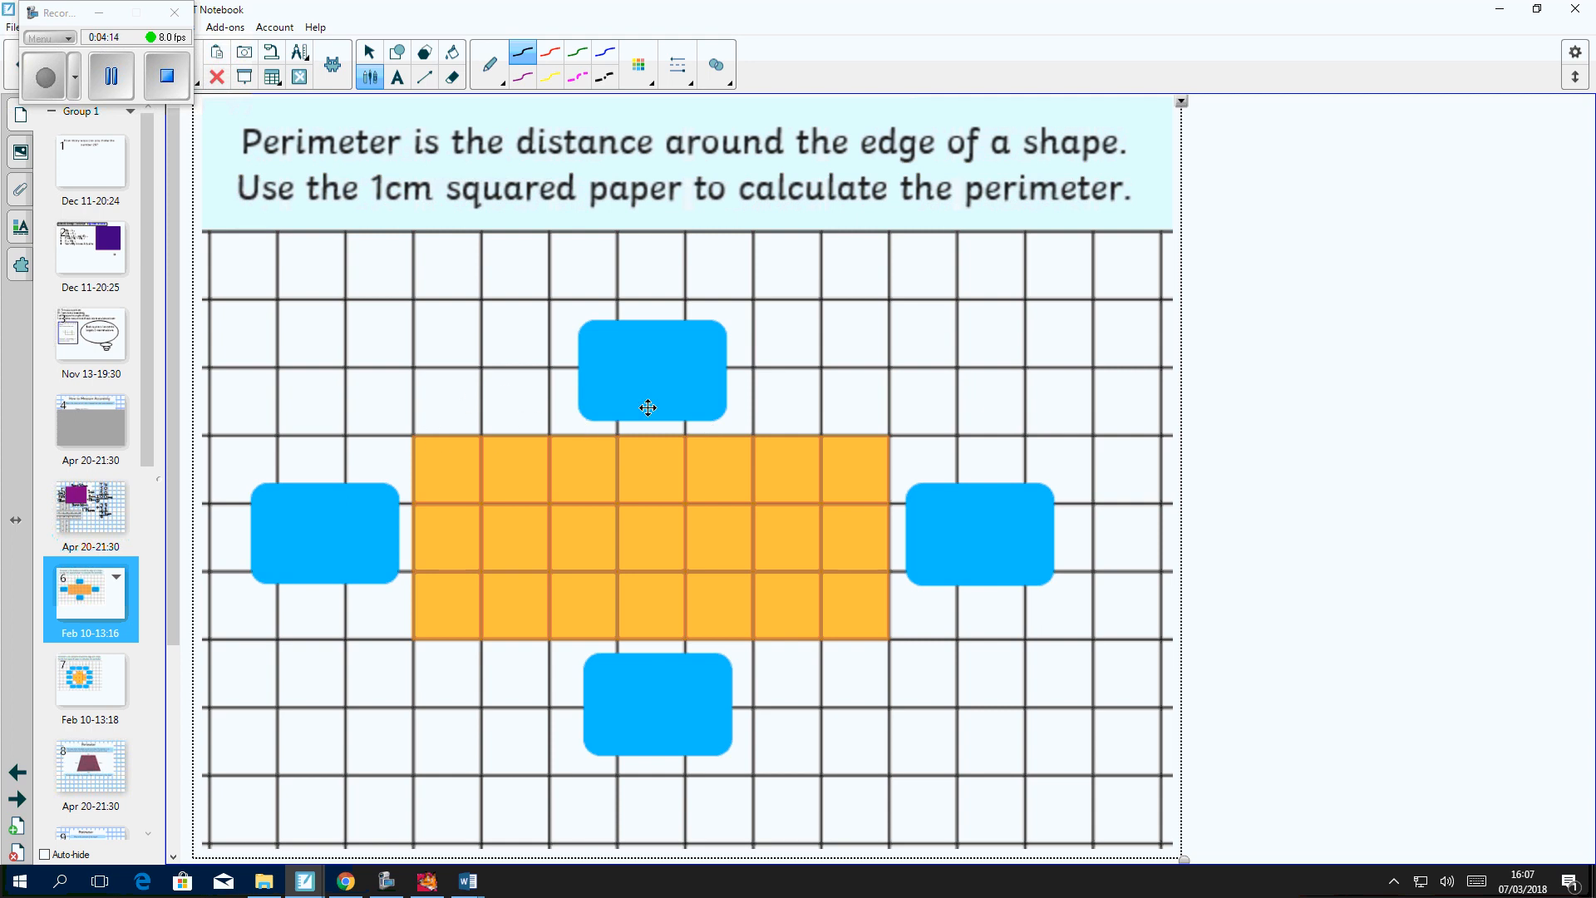
mouse_move(888, 424)
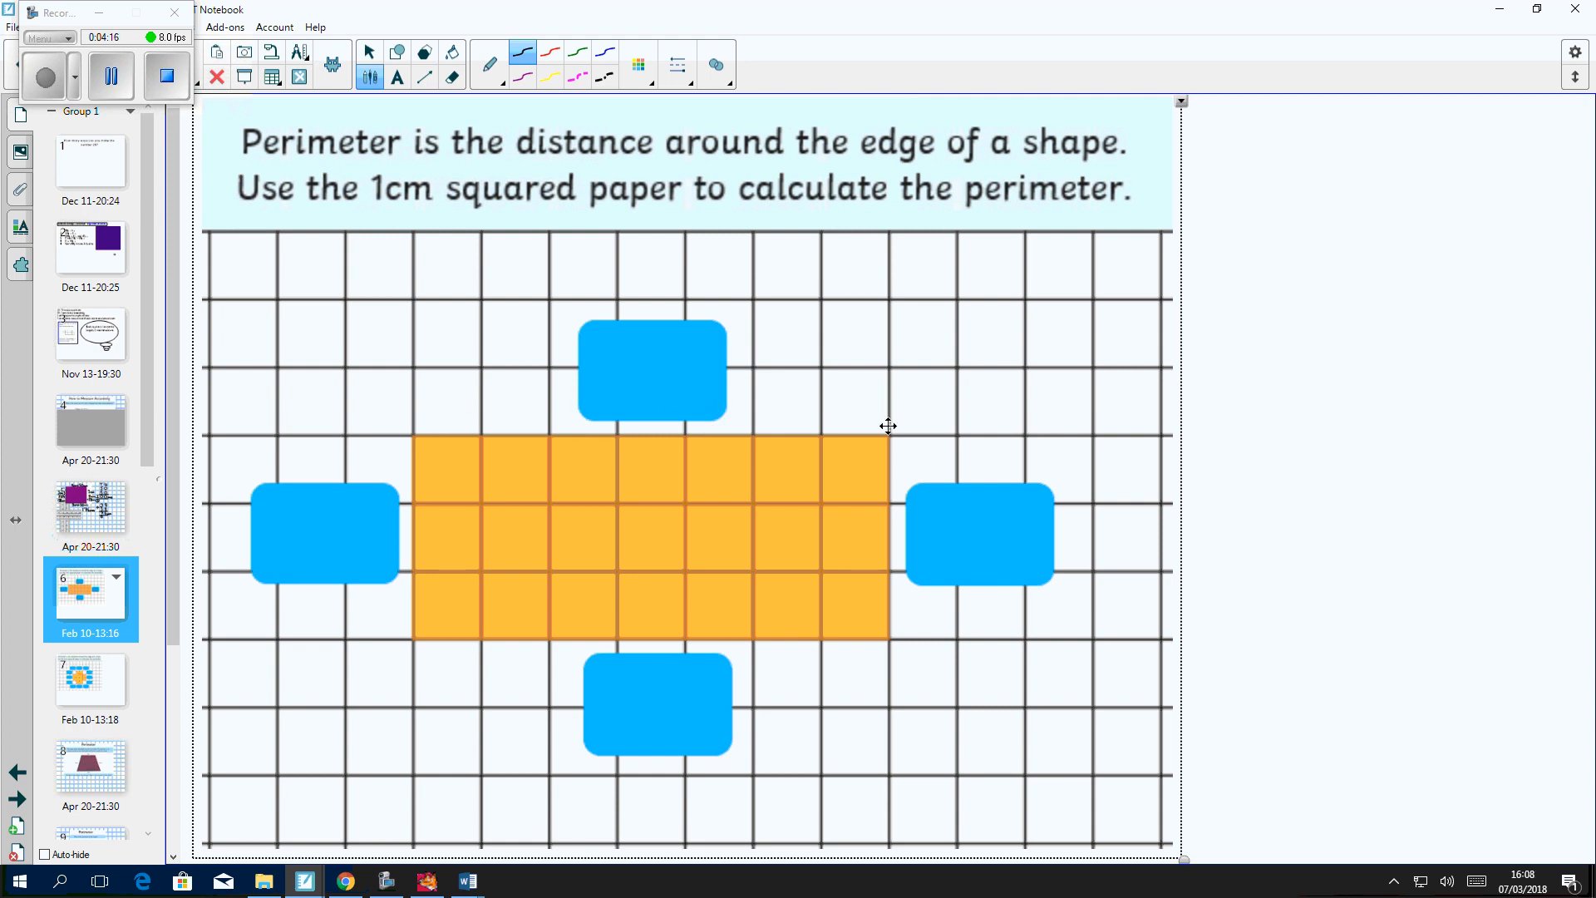
mouse_move(427, 425)
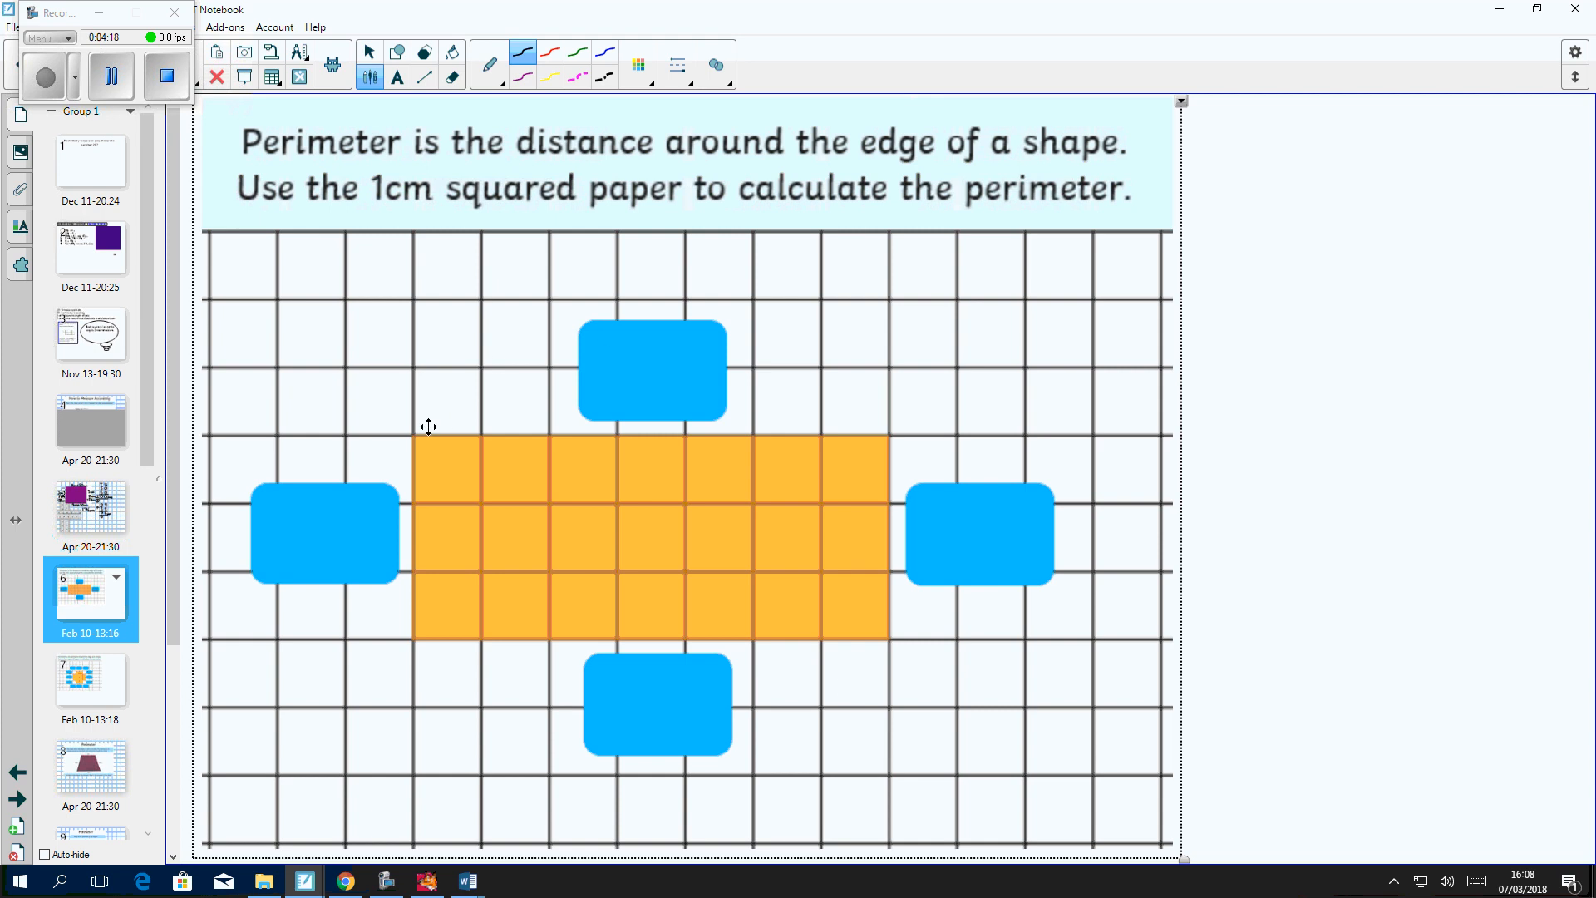
mouse_move(868, 428)
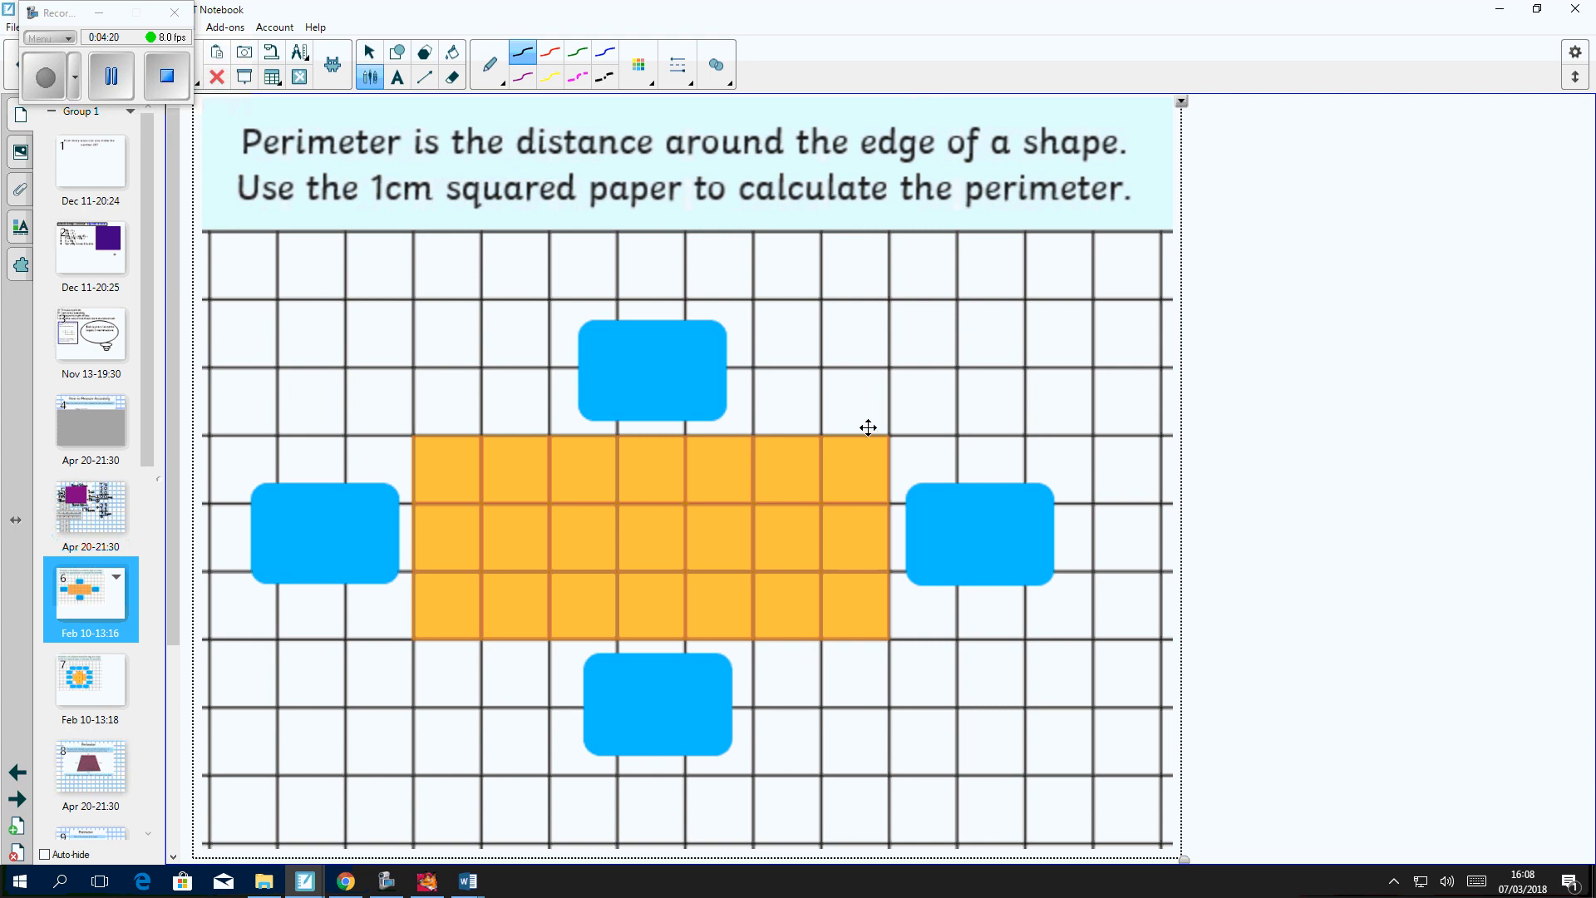
mouse_move(919, 434)
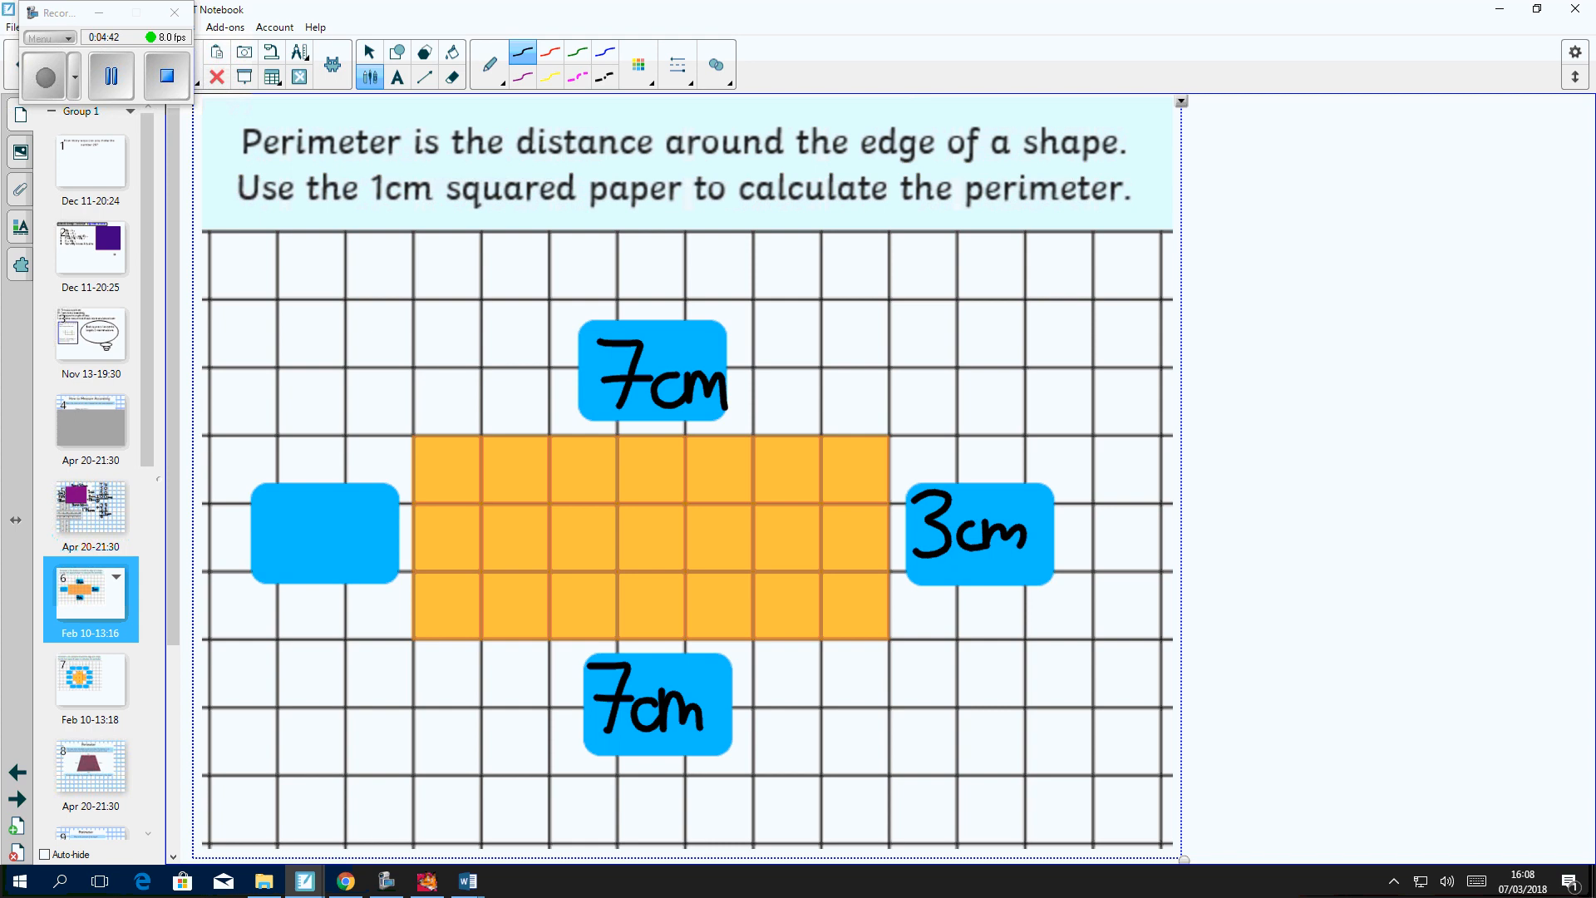
text(3c)
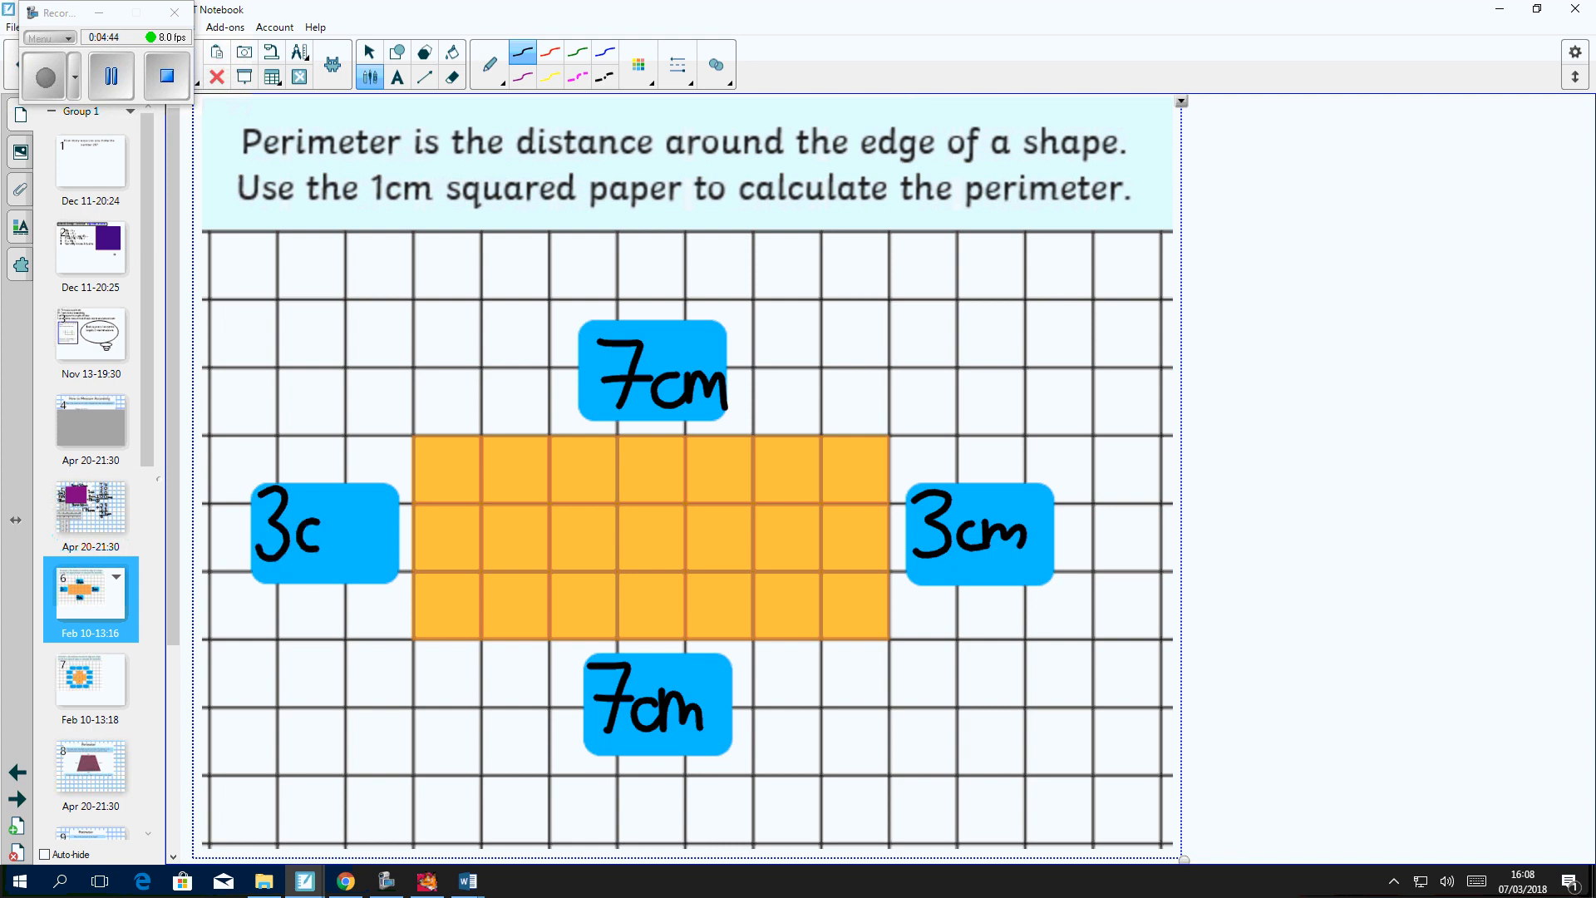